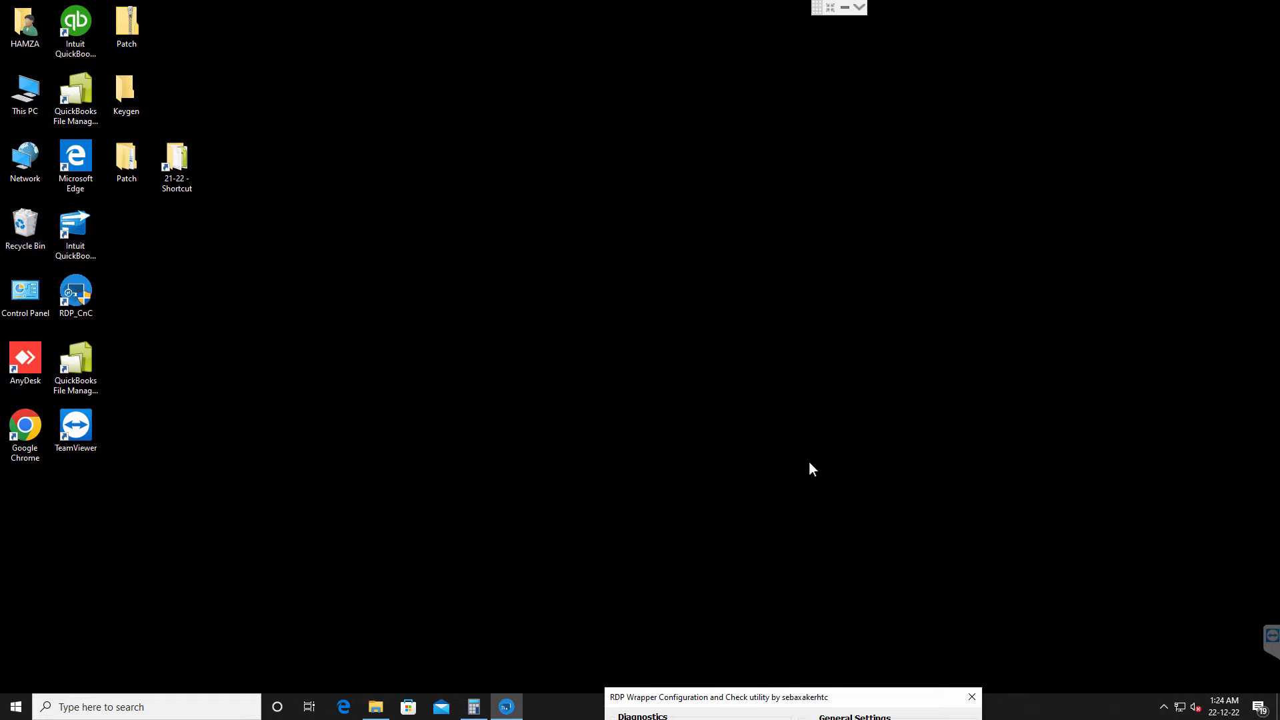
Bring up This PC's options on the desktop, then close the system information window.
{"action": "left_click", "coordinate": [24, 94]}
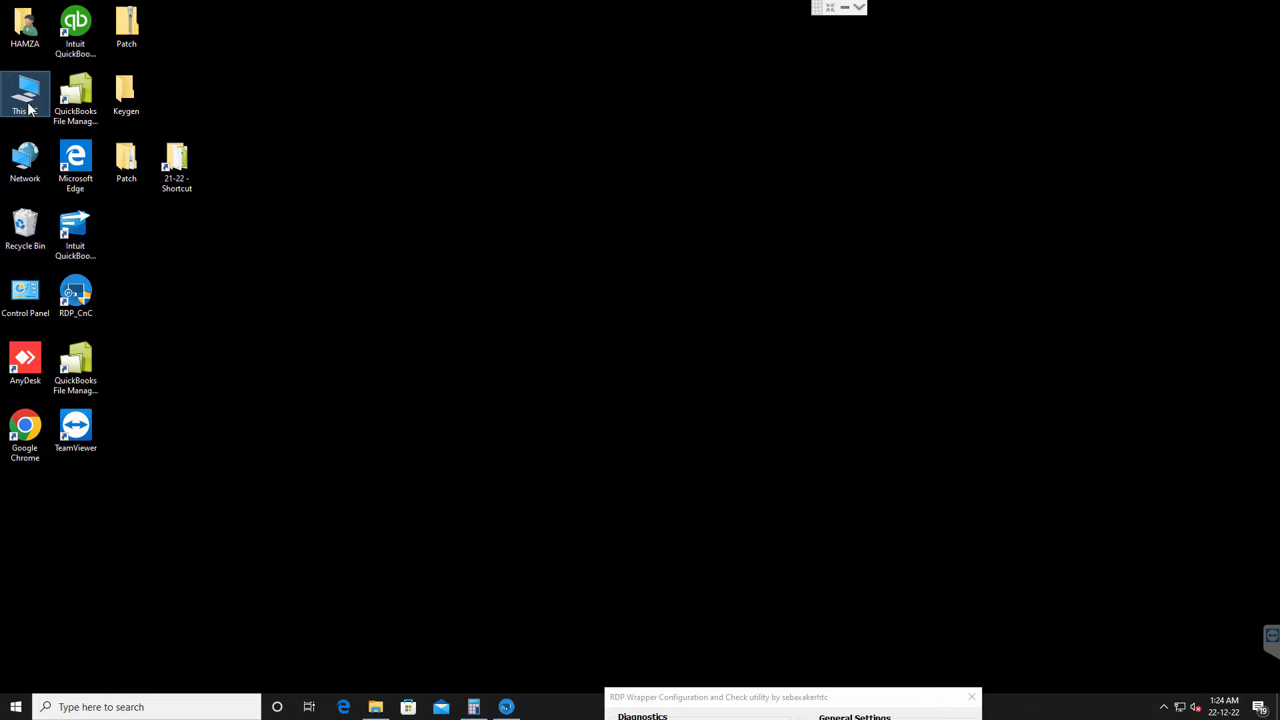
{"action": "right_click", "coordinate": [25, 90]}
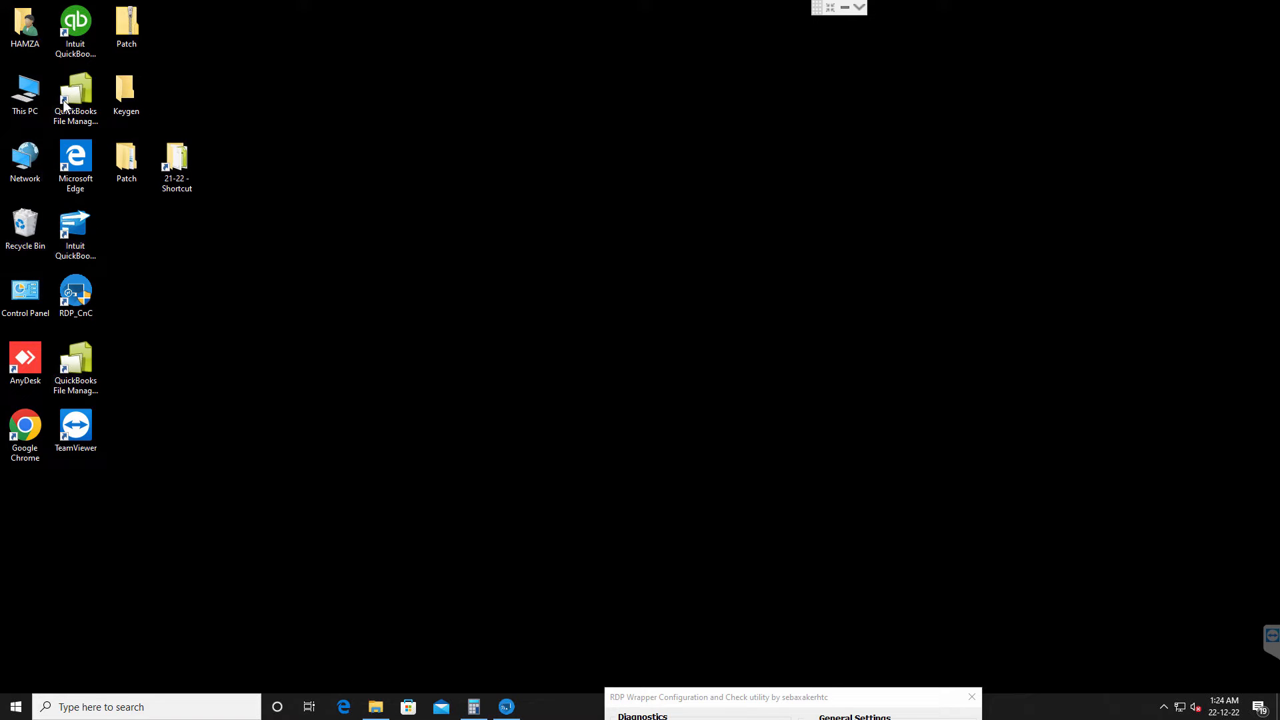
{"action": "left_click", "coordinate": [25, 94]}
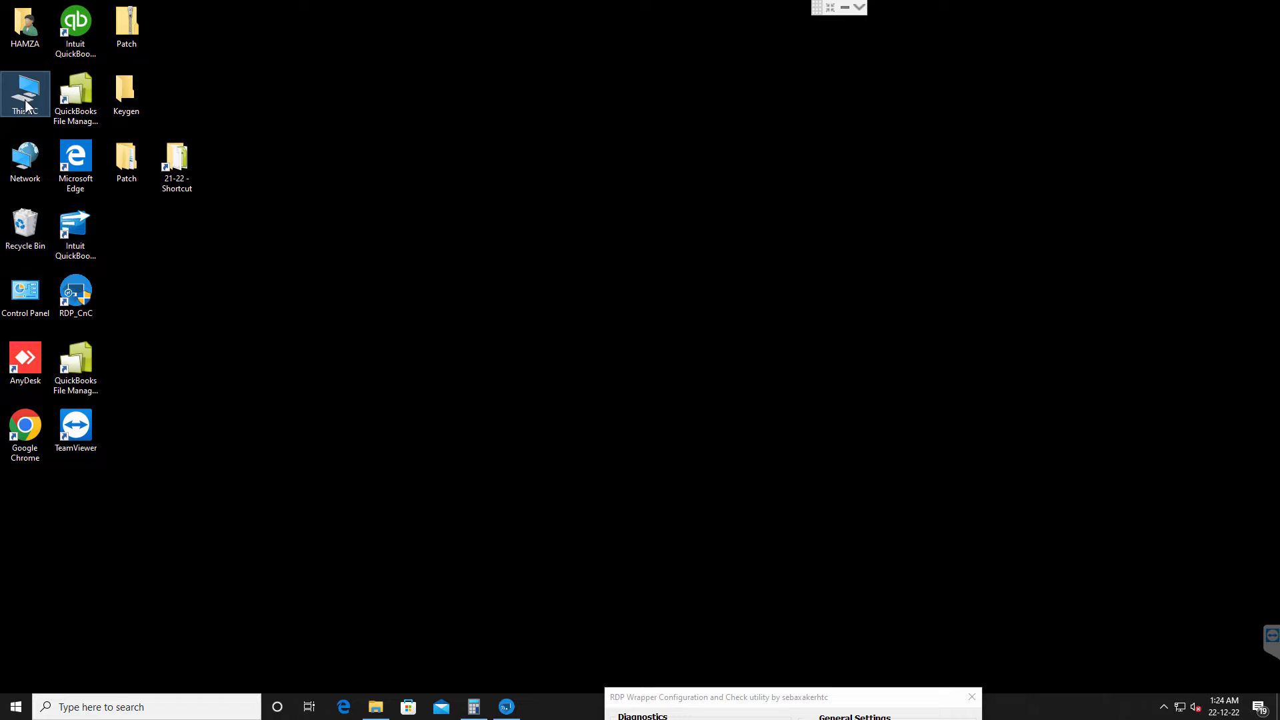
{"action": "right_click", "coordinate": [25, 90]}
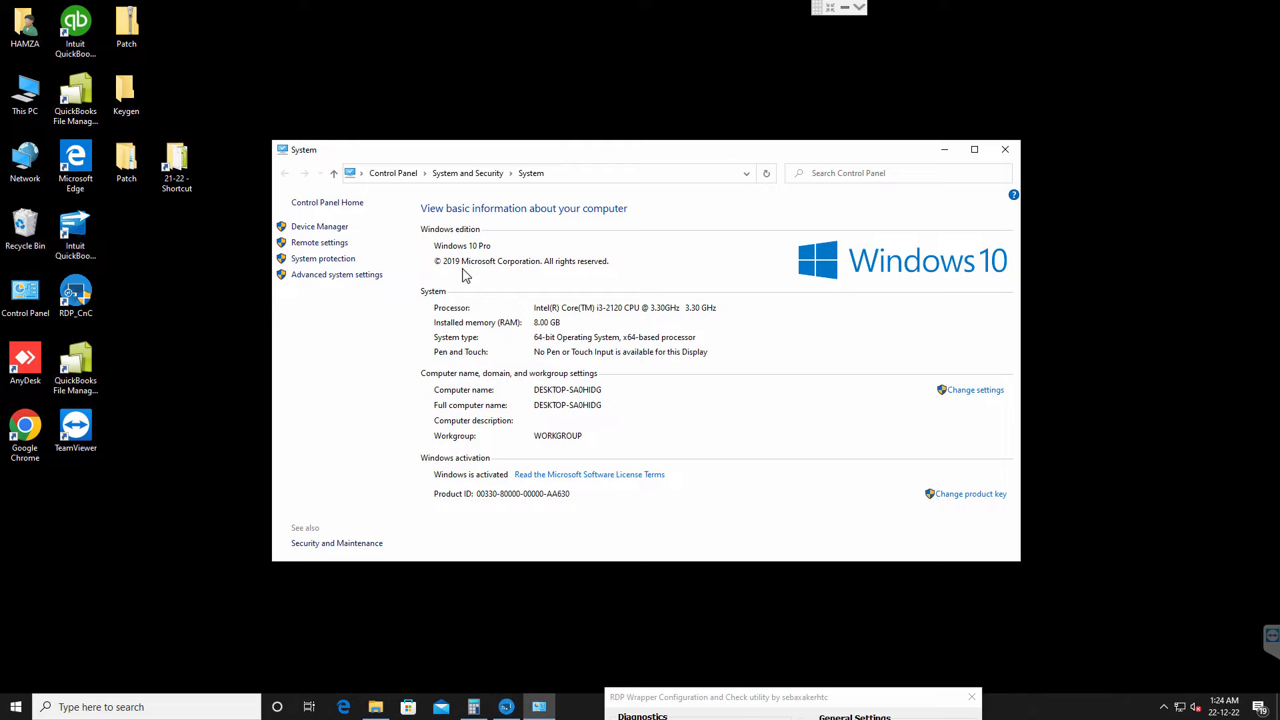
{"action": "mouse_move", "coordinate": [1015, 156]}
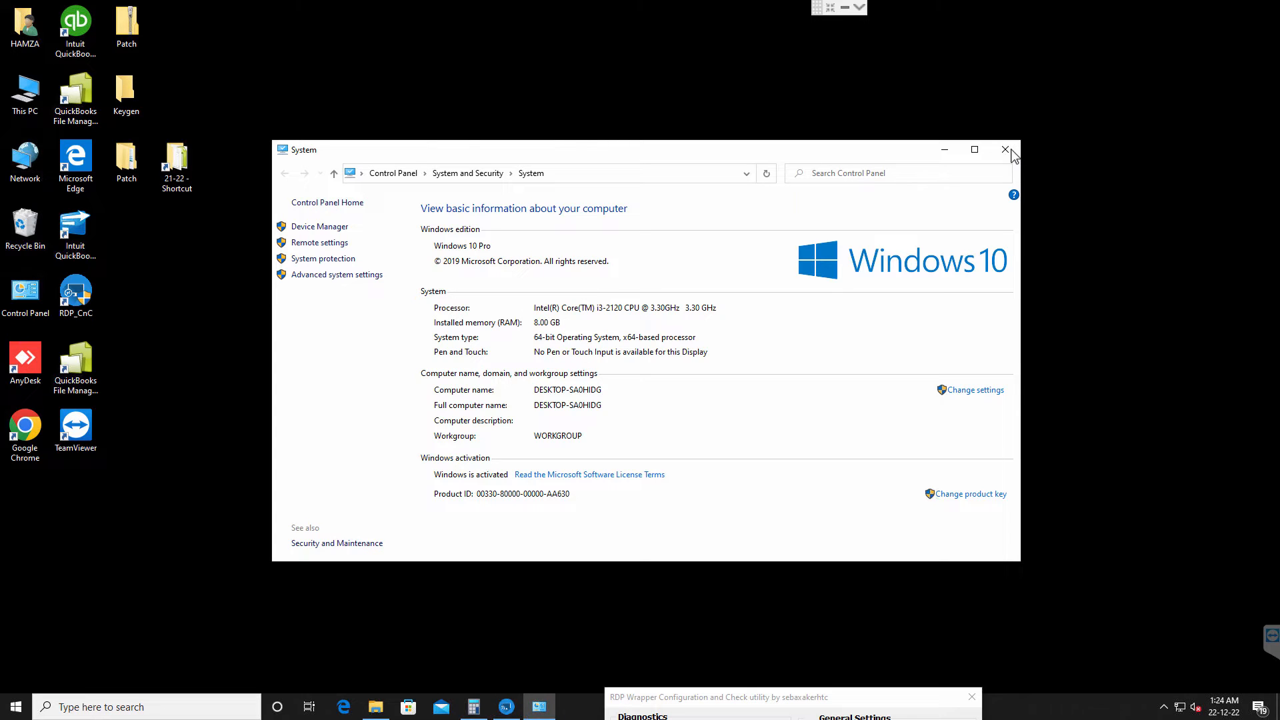
{"action": "left_click", "coordinate": [1005, 149]}
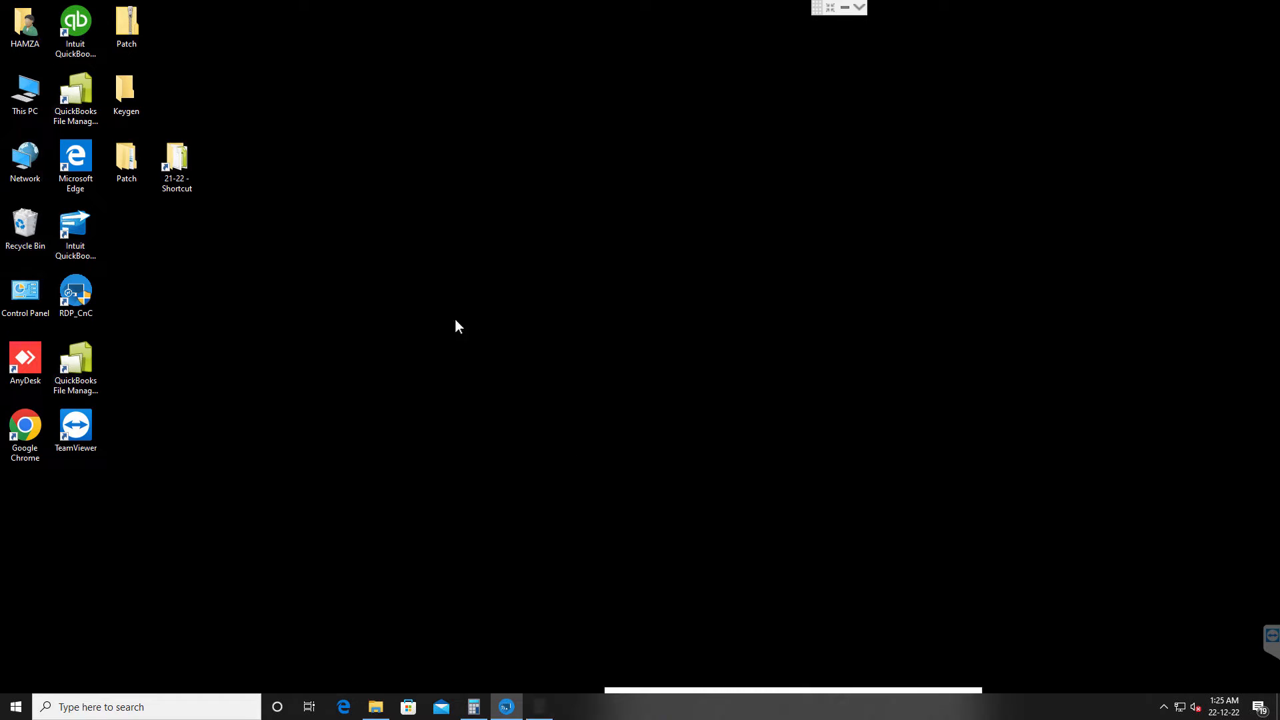
Search the Start menu for gpedit and launch the Edit group policy result.
{"action": "left_click", "coordinate": [14, 706]}
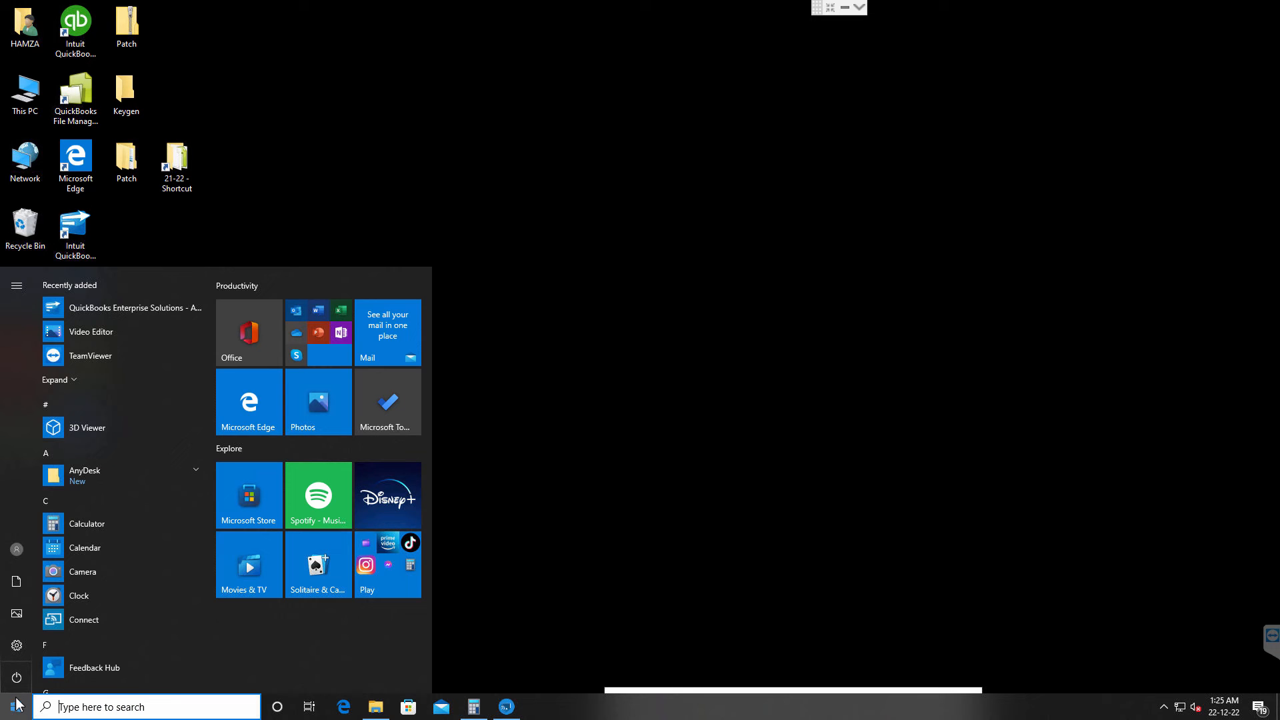
{"action": "type", "text": "google chrome"}
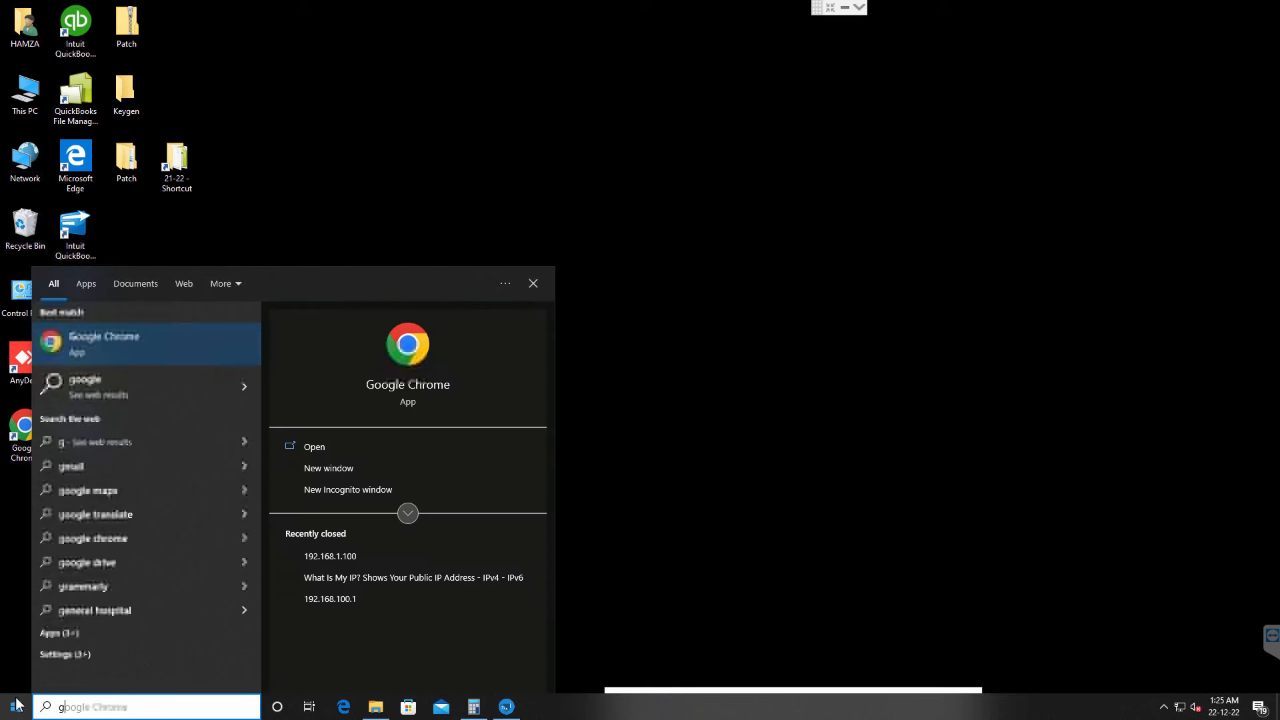
{"action": "type", "text": "gpedit..msc"}
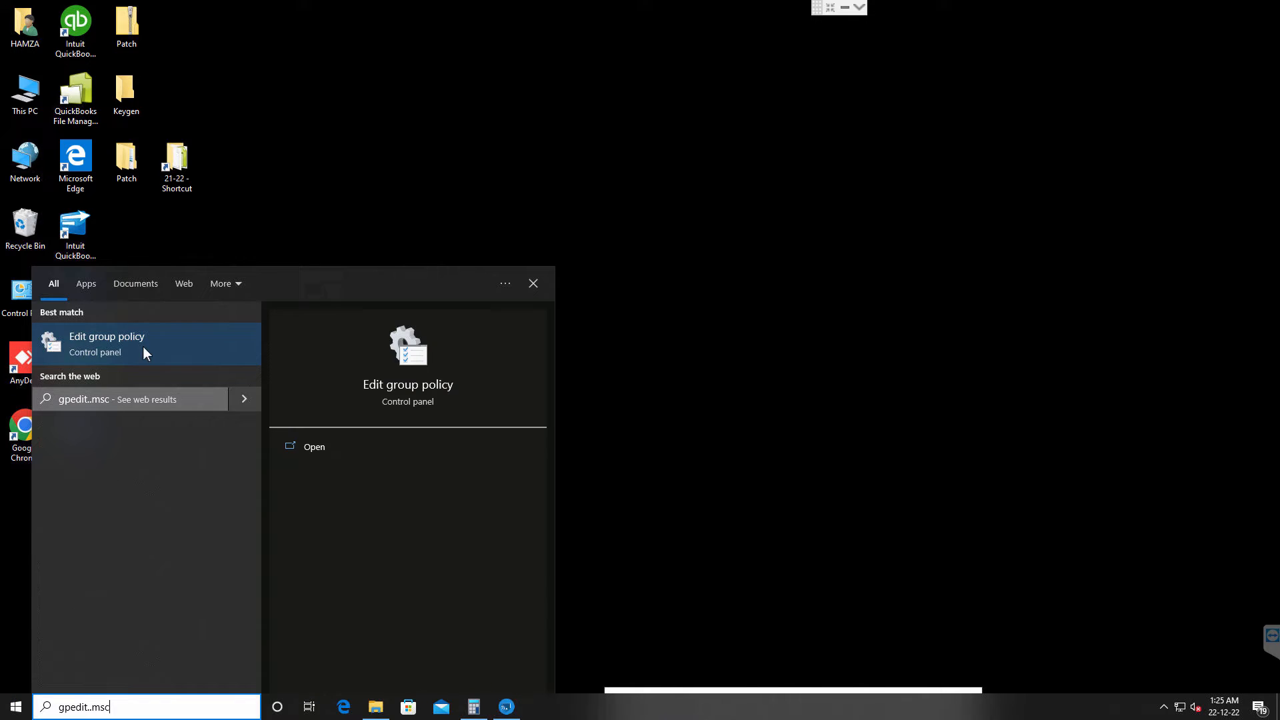
{"action": "left_click", "coordinate": [106, 342]}
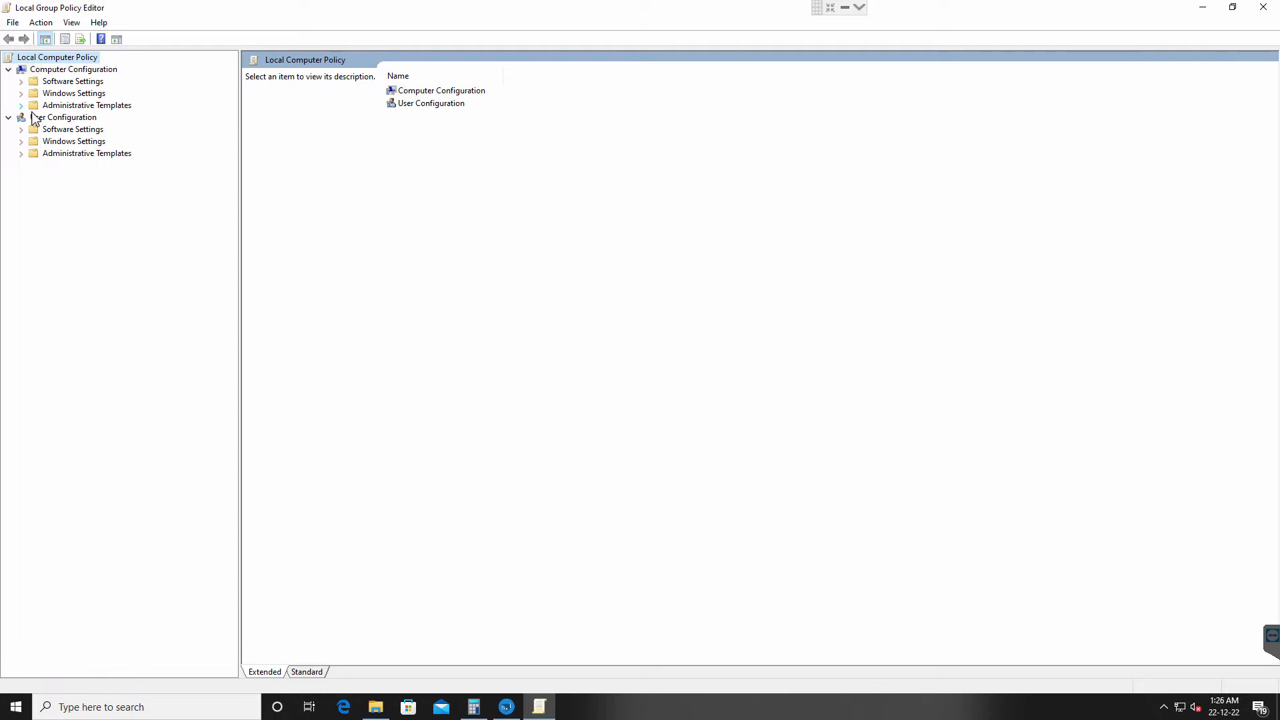
Navigate Administrative Templates > Windows Components > Remote Desktop Services > Remote Desktop Session Host > Connections.
{"action": "left_click", "coordinate": [21, 104]}
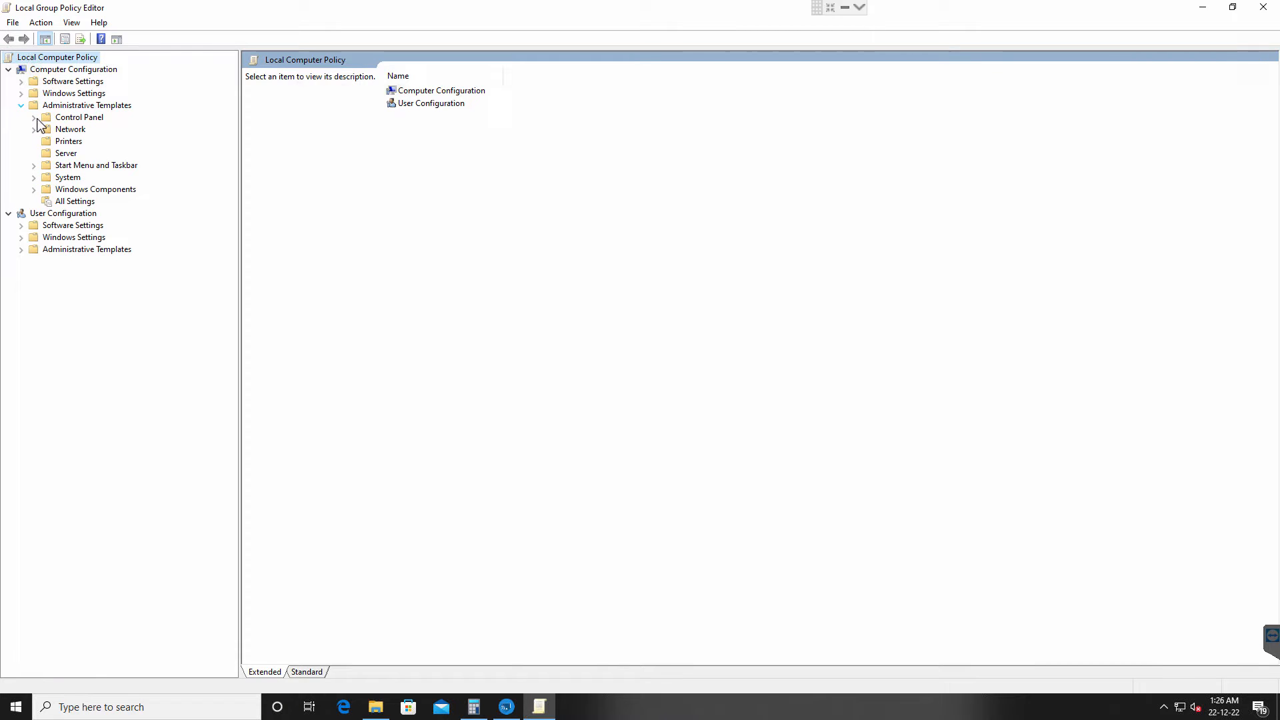
{"action": "mouse_move", "coordinate": [73, 197]}
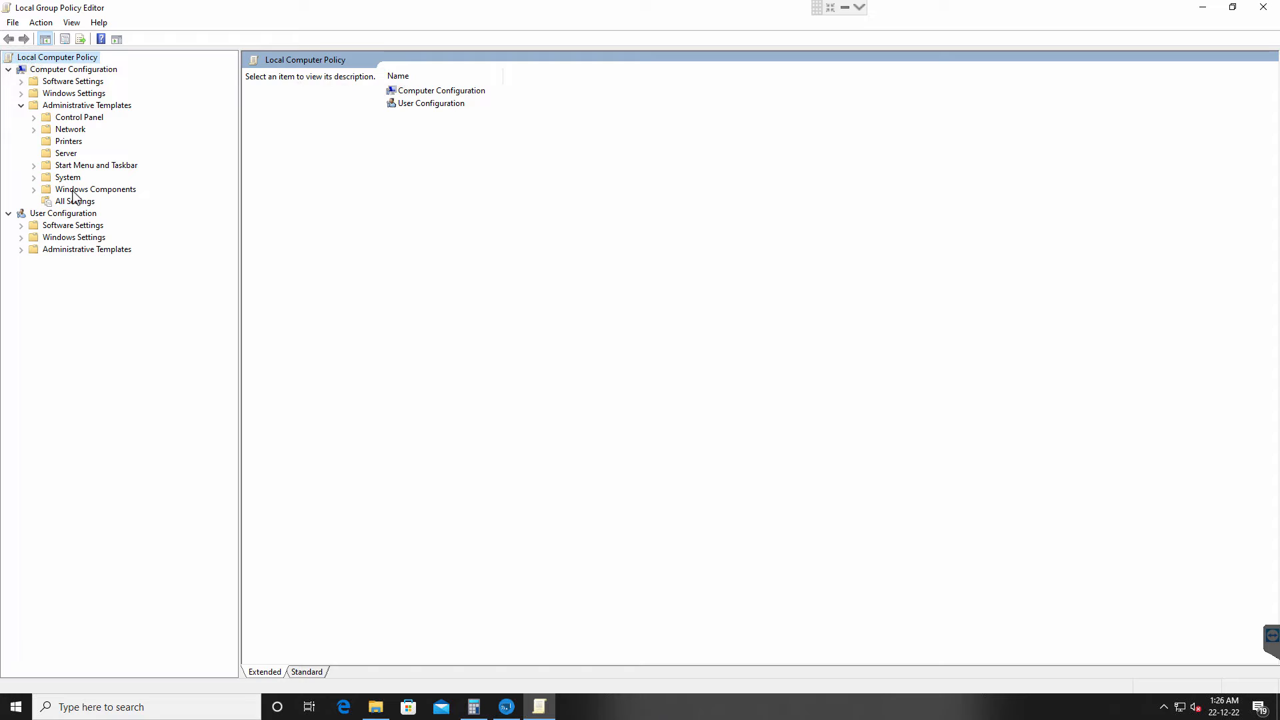
{"action": "left_click", "coordinate": [95, 188]}
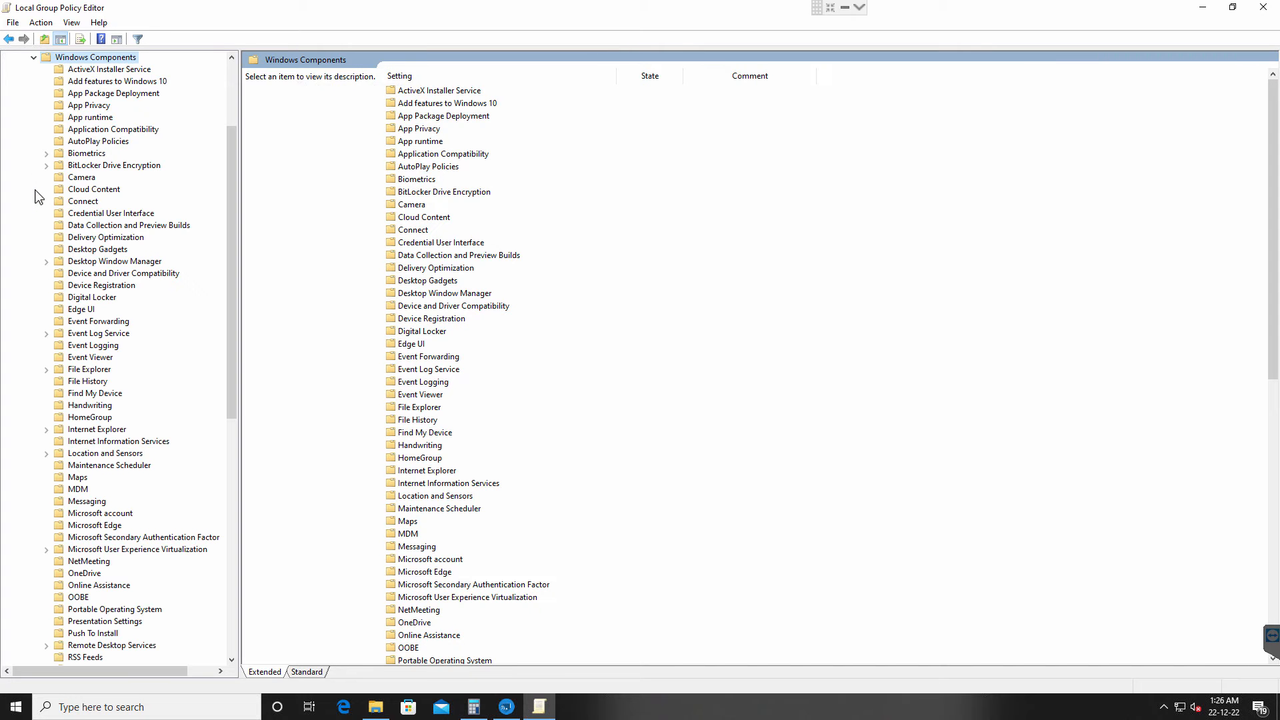
{"action": "mouse_move", "coordinate": [101, 117]}
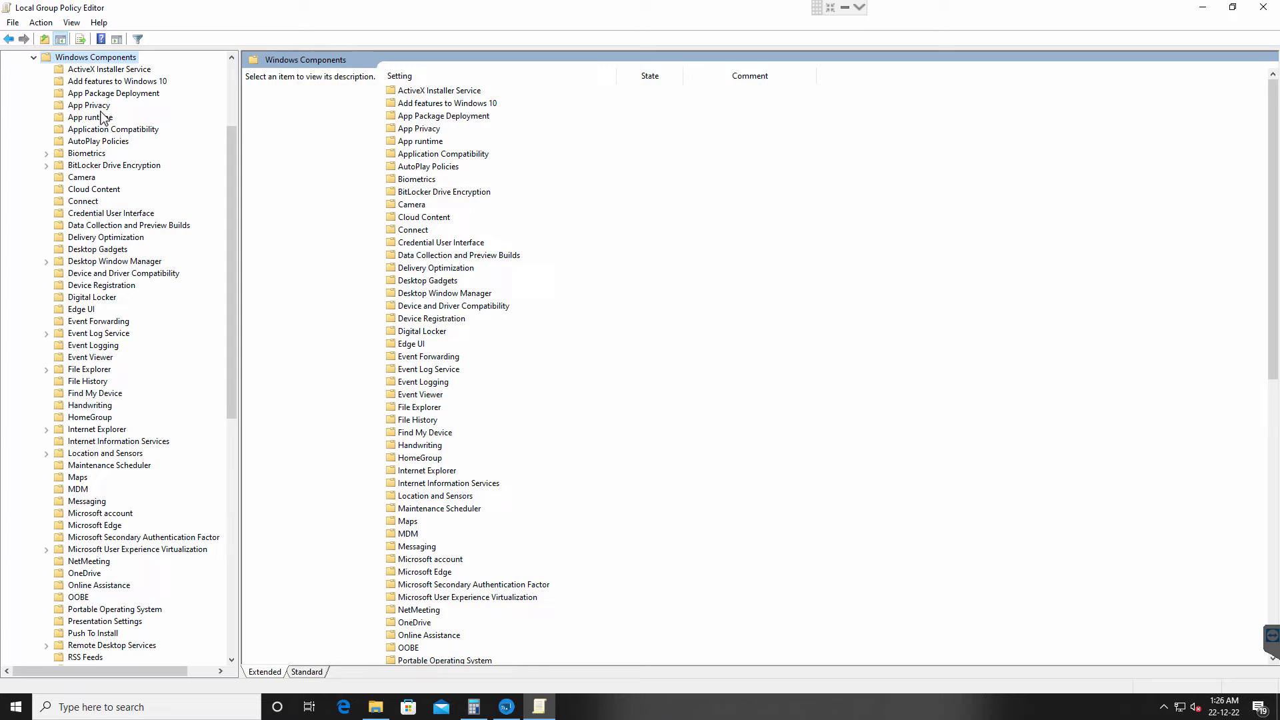
{"action": "left_click", "coordinate": [88, 105]}
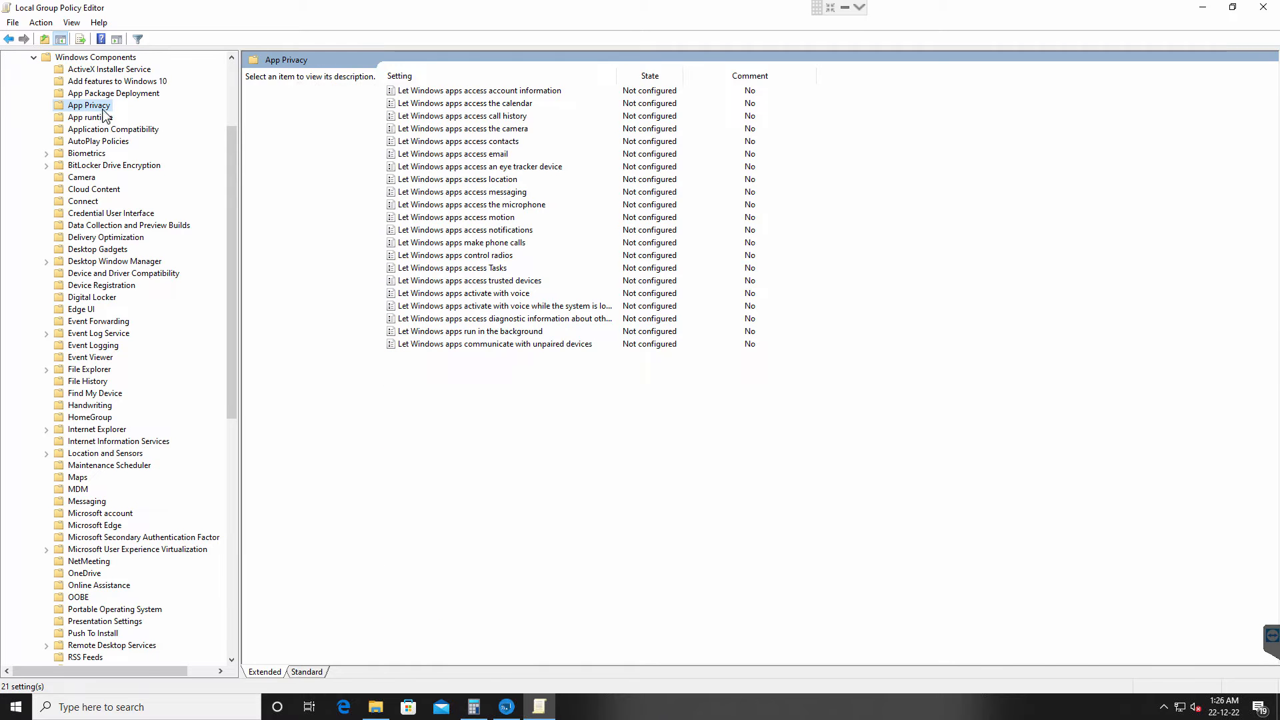
{"action": "mouse_move", "coordinate": [96, 157]}
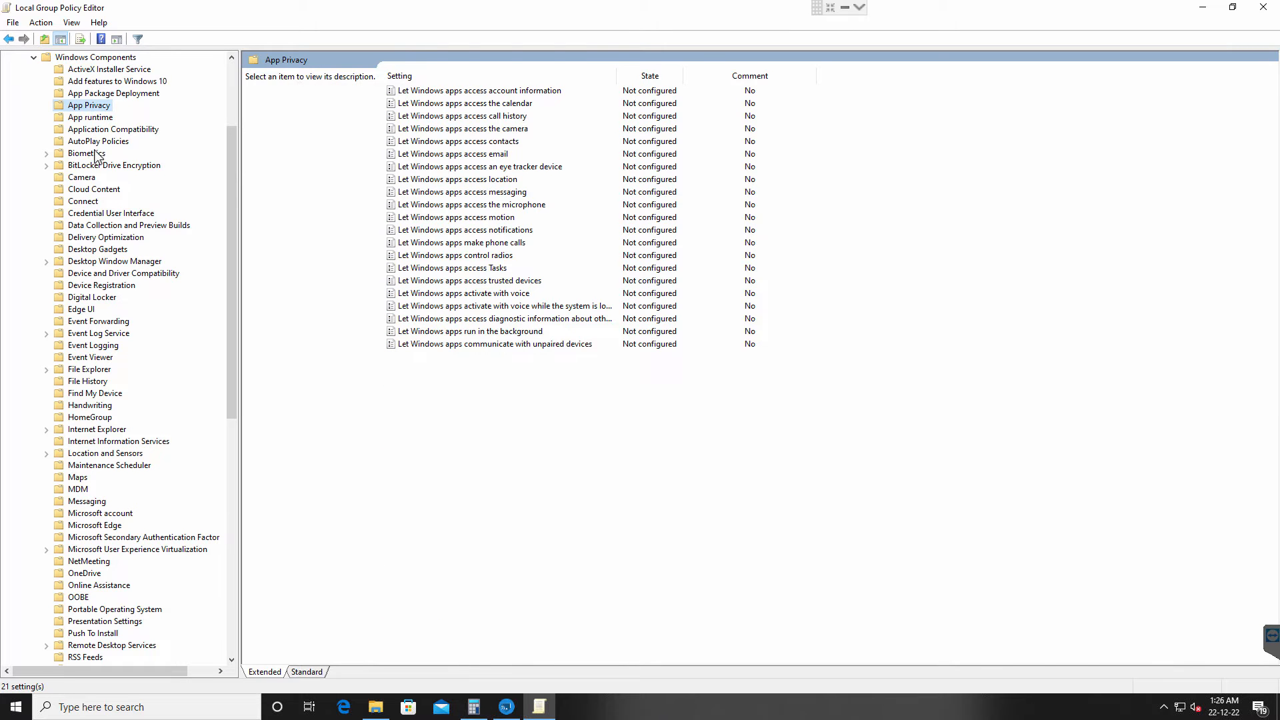
{"action": "left_click", "coordinate": [113, 645]}
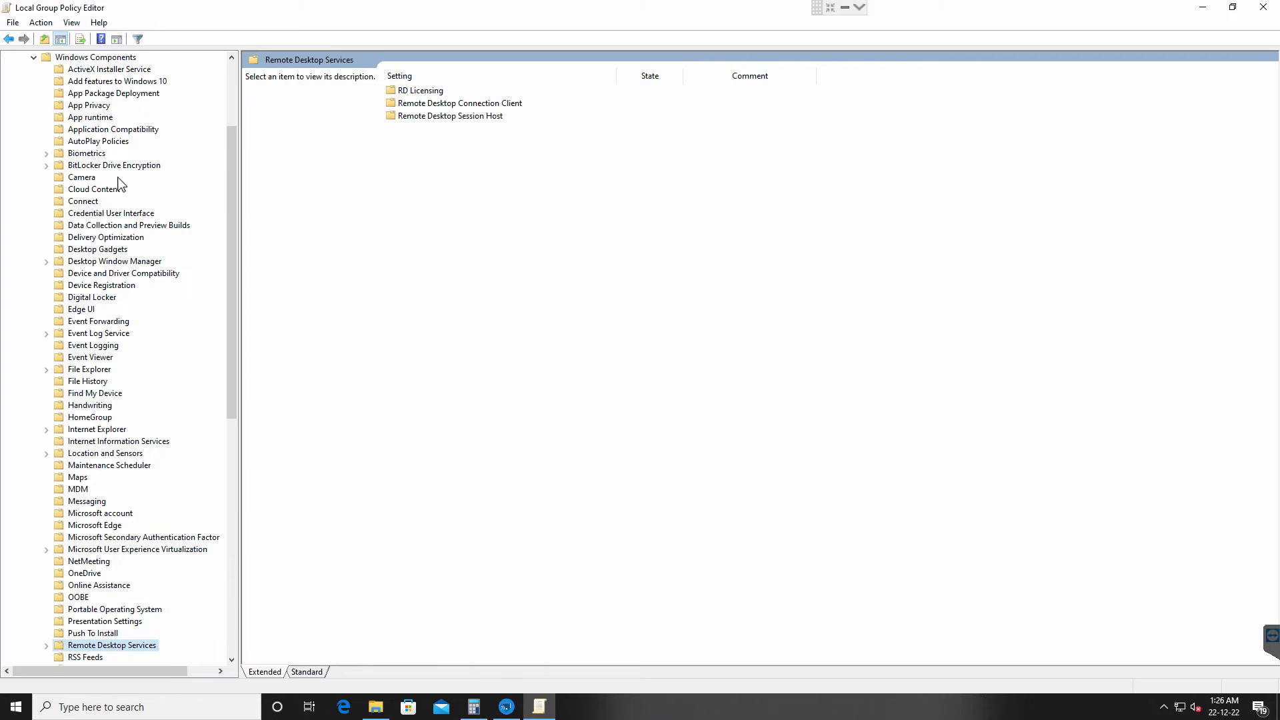
{"action": "scroll", "scroll_direction": "down", "scroll_amount": 3}
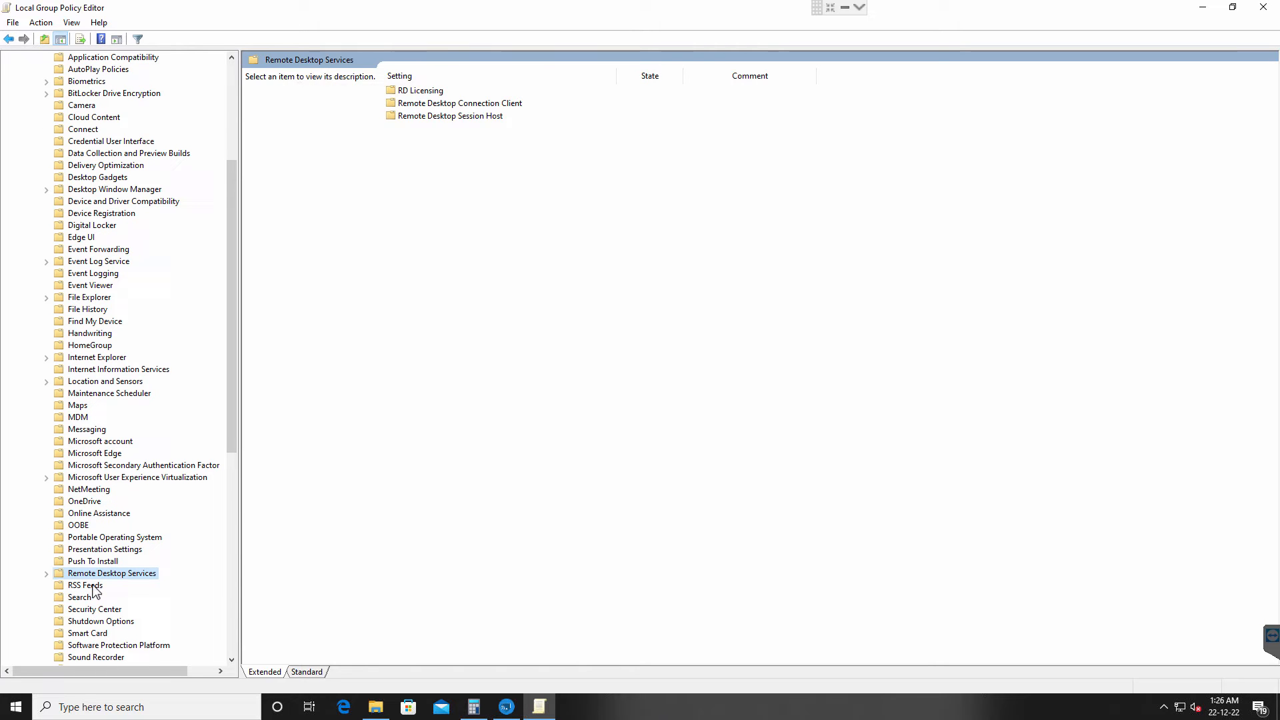
{"action": "mouse_move", "coordinate": [120, 578]}
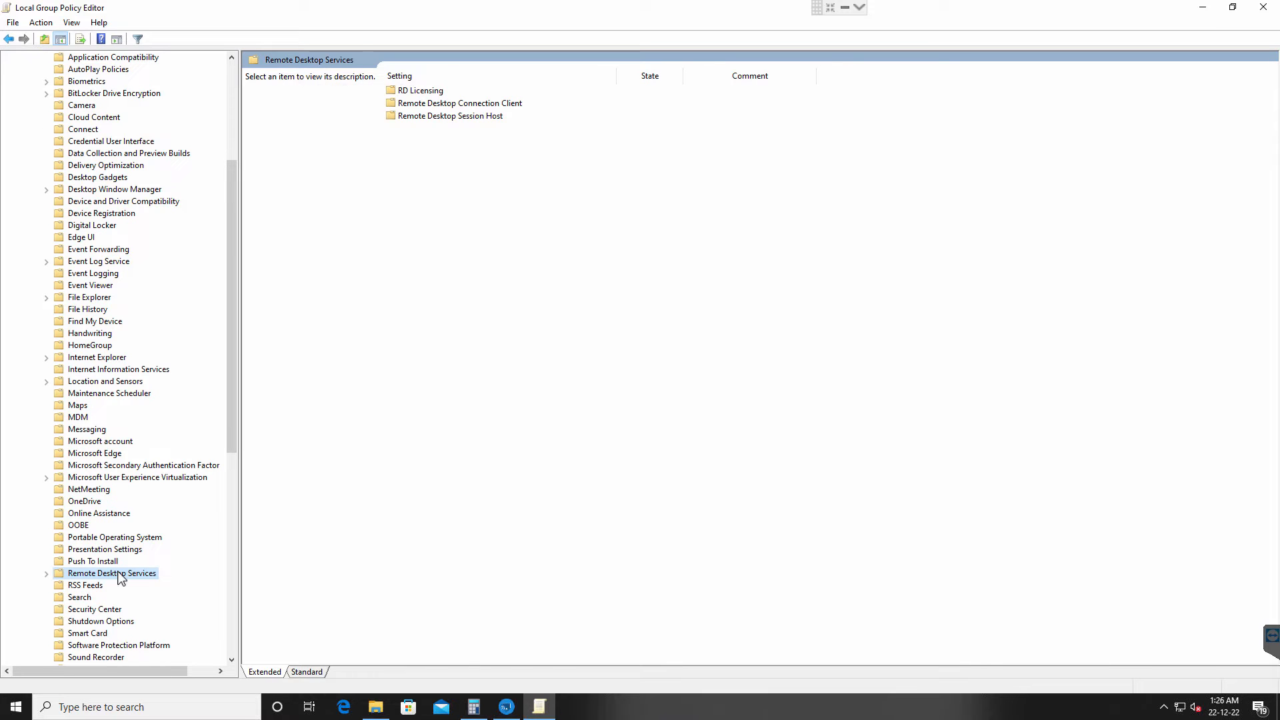
{"action": "left_click", "coordinate": [47, 574]}
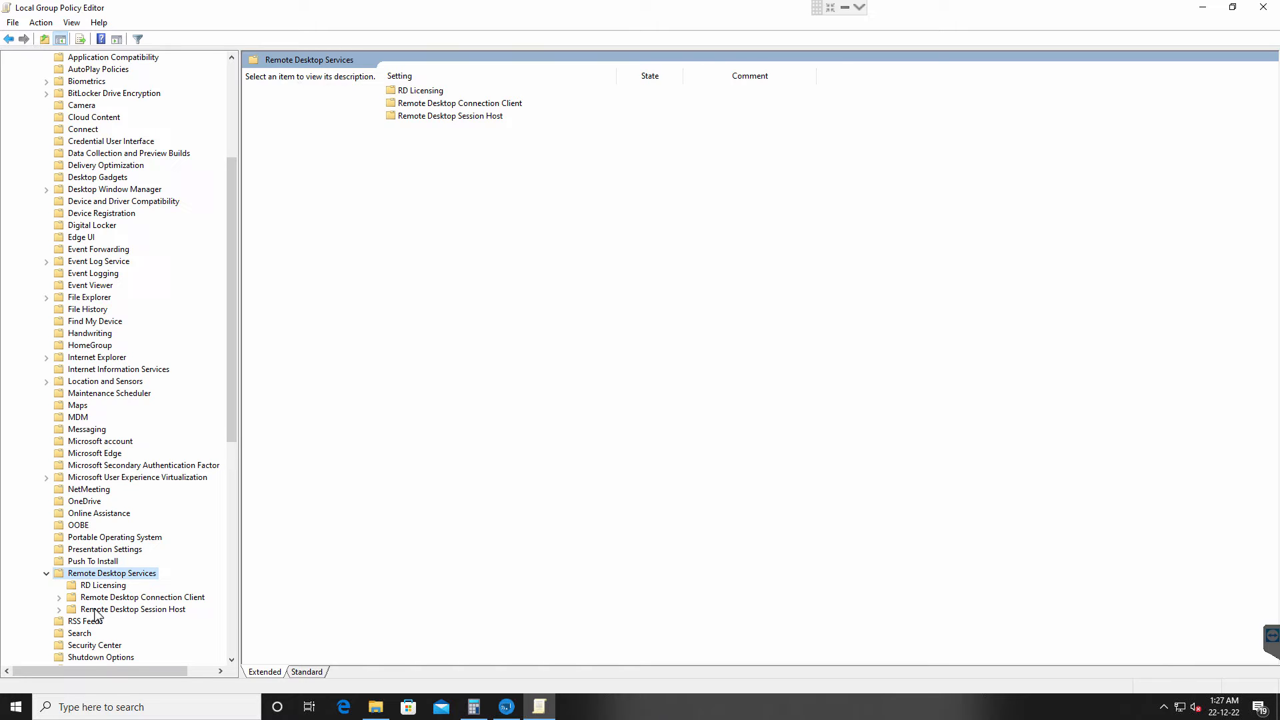
{"action": "left_click", "coordinate": [134, 609]}
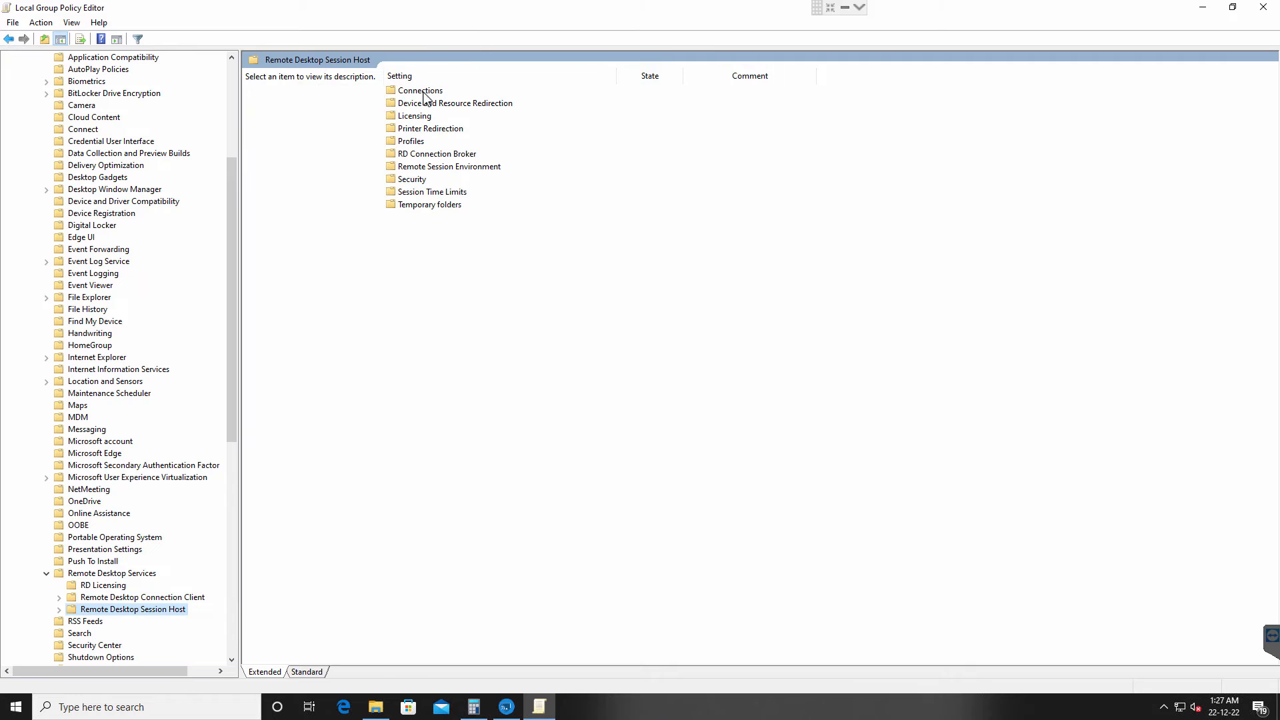
{"action": "double_click", "coordinate": [422, 91]}
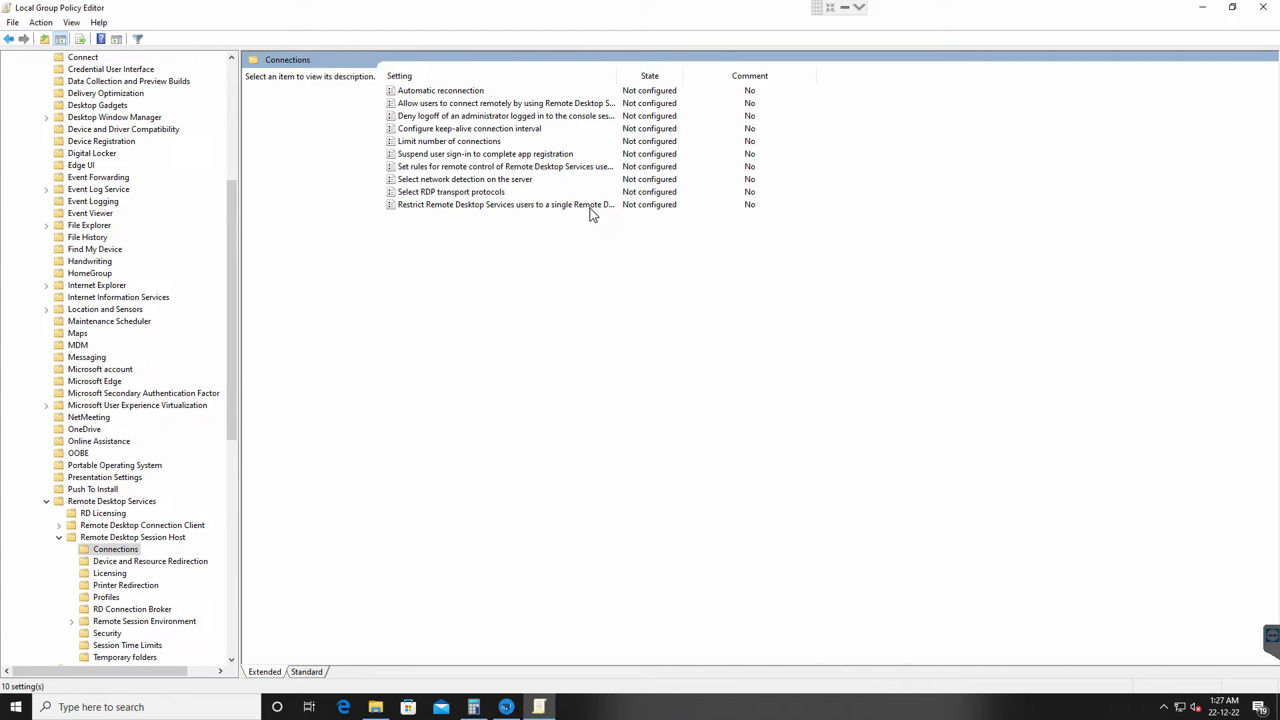
Set 'Restrict Remote Desktop Services users to a single session' to Disabled, then open Limit number of connections.
{"action": "left_click", "coordinate": [505, 204]}
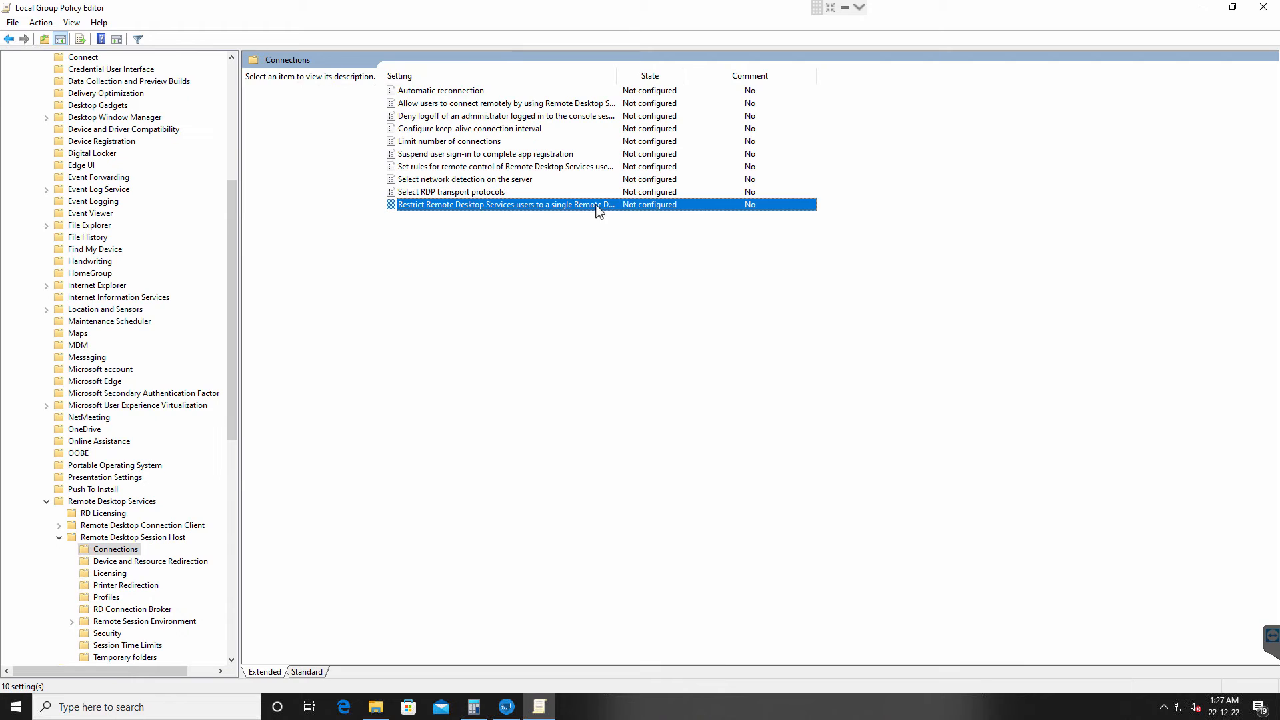
{"action": "double_click", "coordinate": [504, 204]}
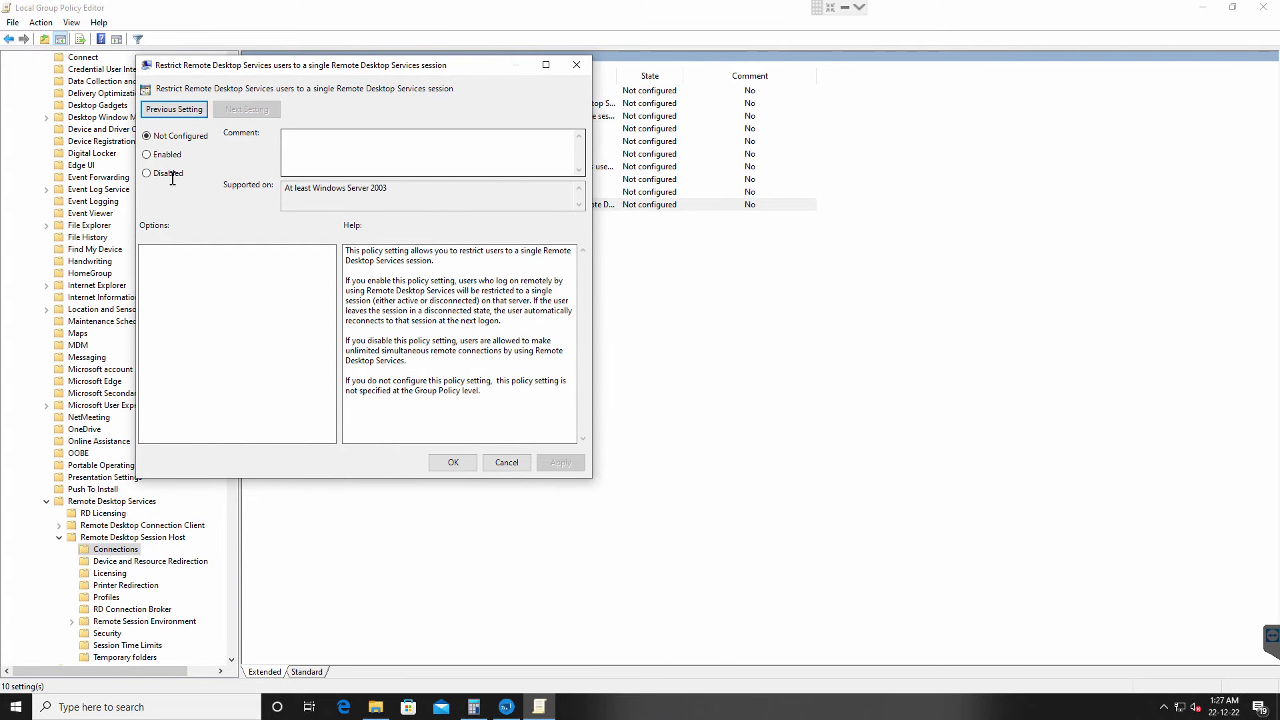
{"action": "left_click", "coordinate": [146, 174]}
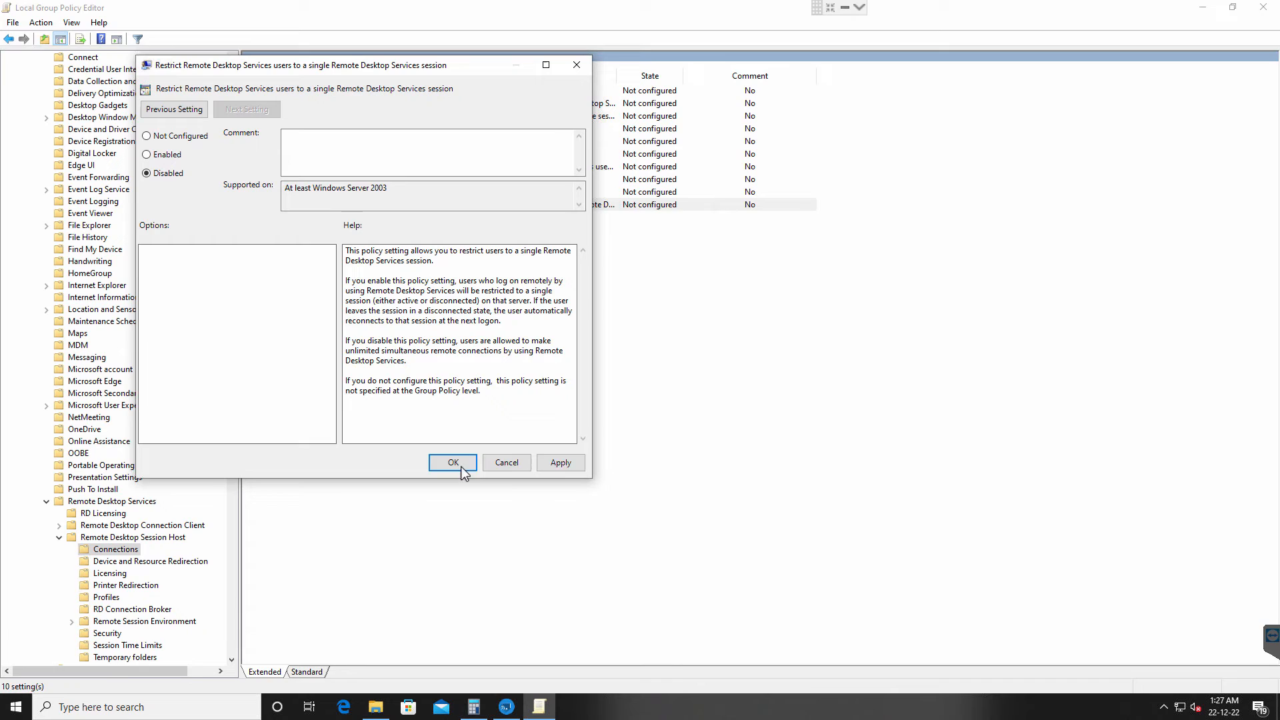
{"action": "left_click", "coordinate": [452, 462]}
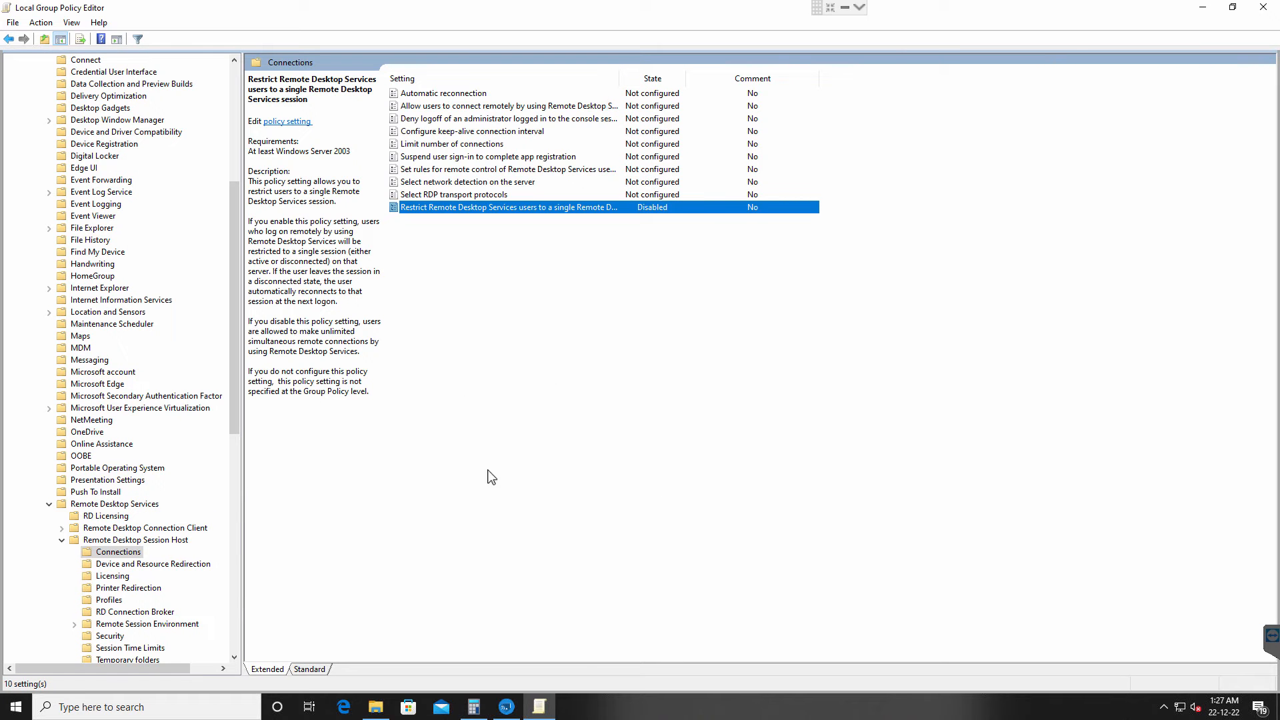
{"action": "mouse_move", "coordinate": [478, 150]}
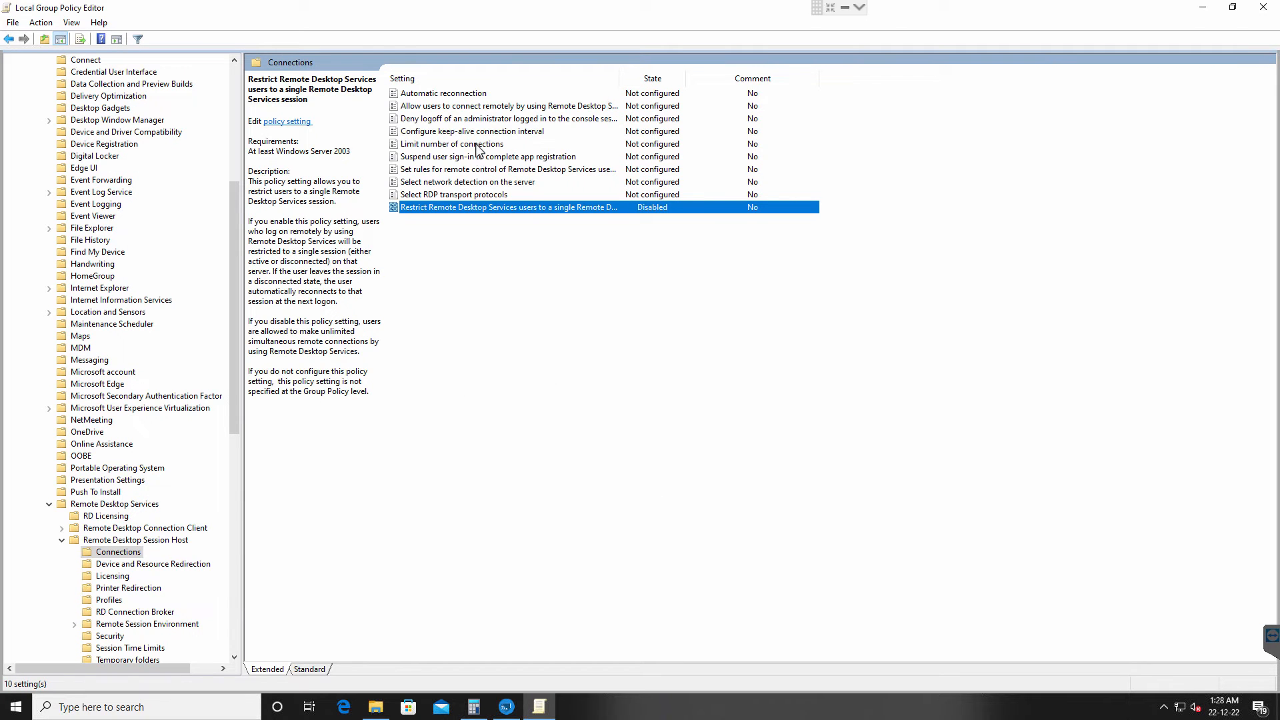
{"action": "left_click", "coordinate": [452, 144]}
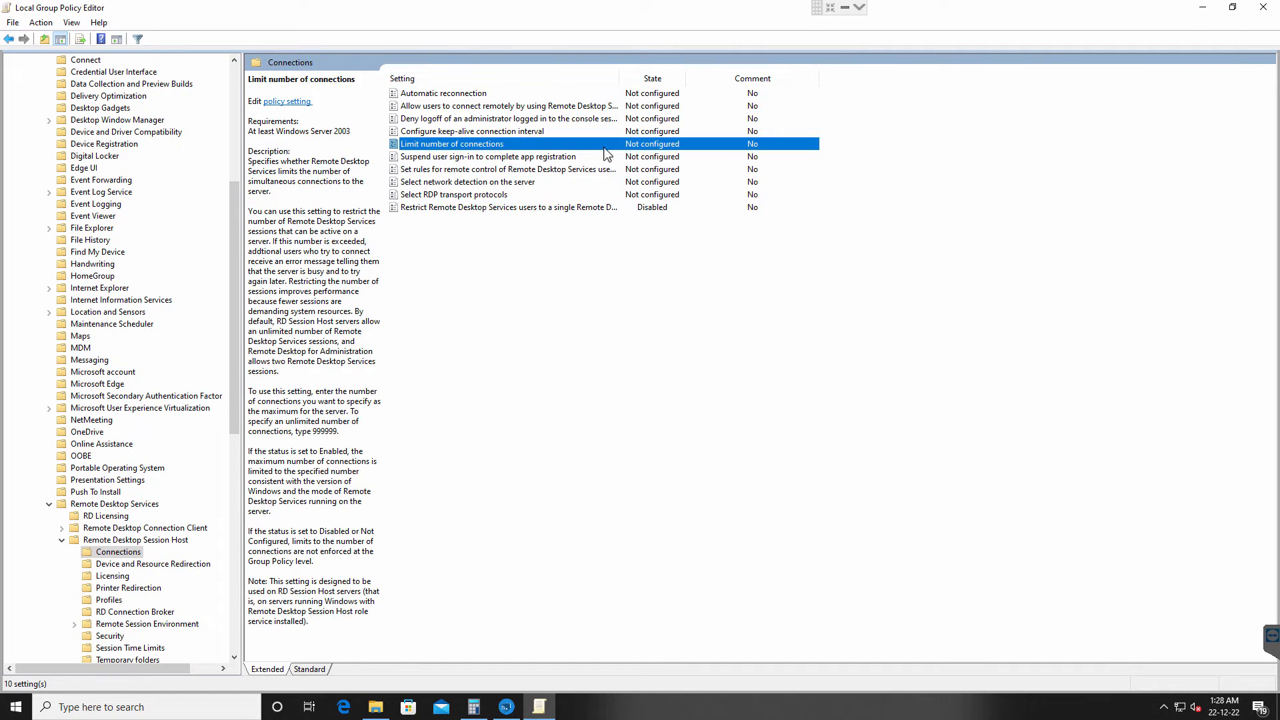
{"action": "mouse_move", "coordinate": [721, 157]}
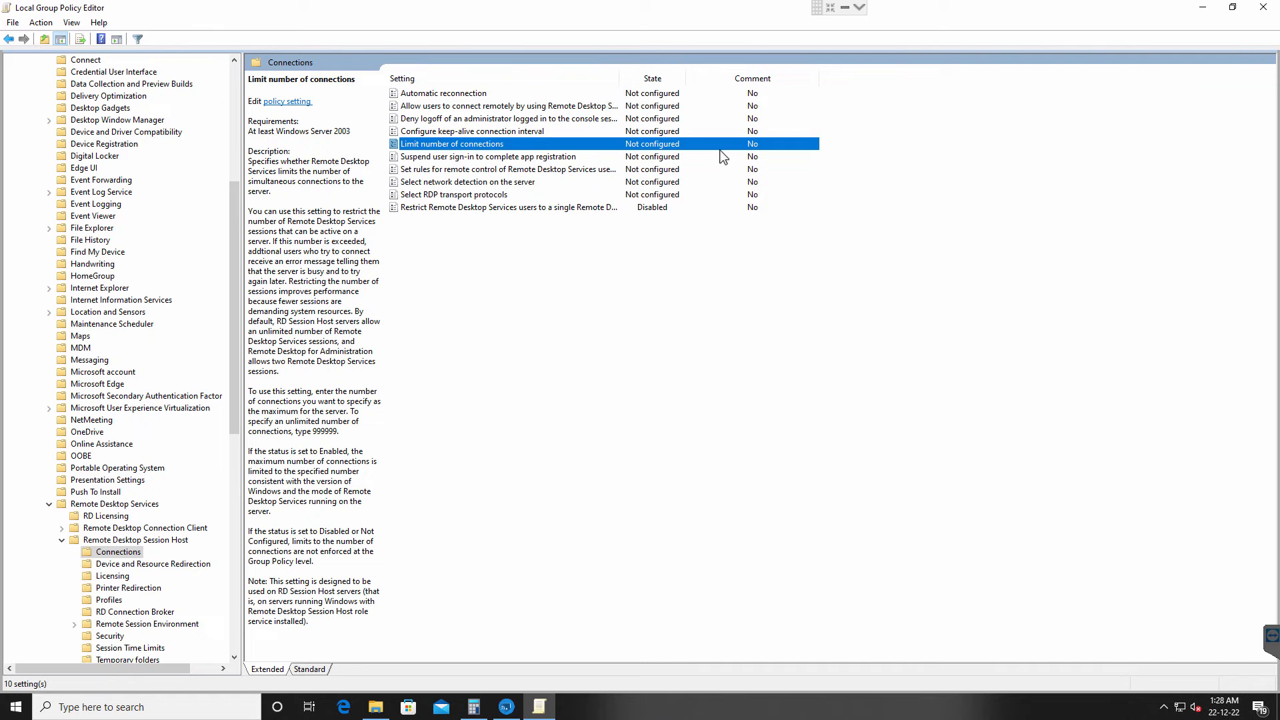
{"action": "double_click", "coordinate": [453, 144]}
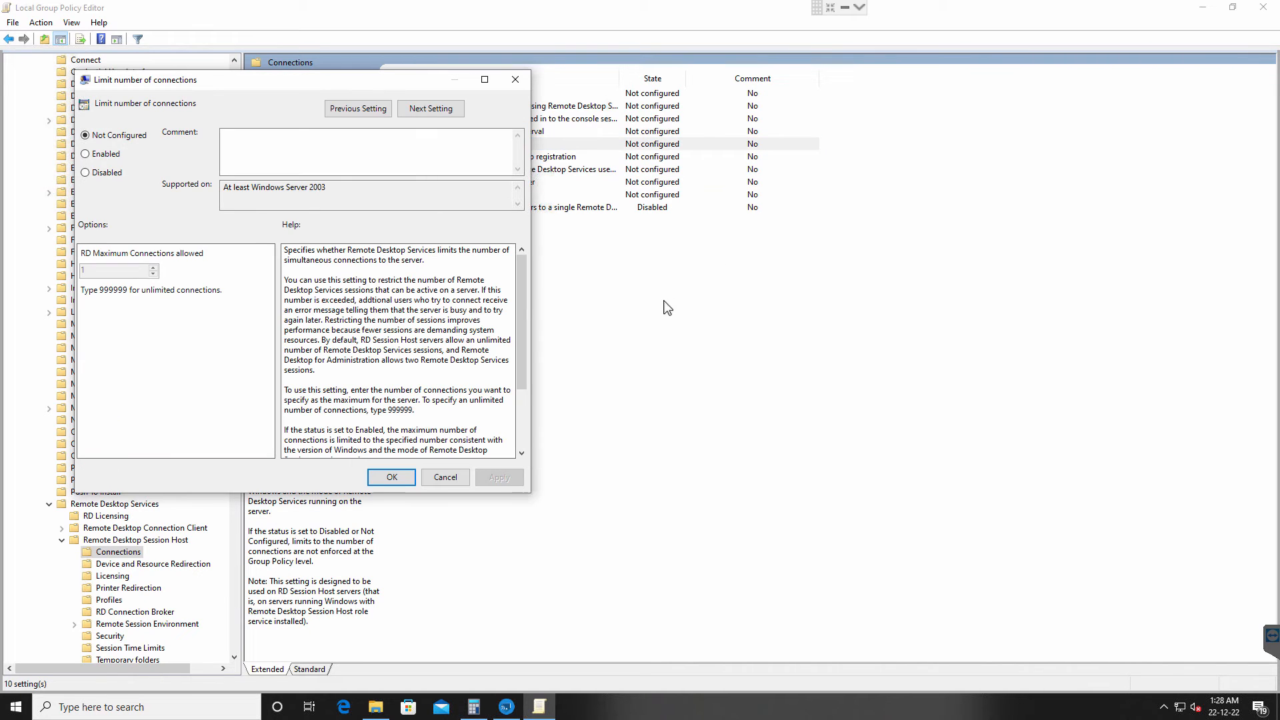
Enable Limit number of connections with 999999 maximum connections, then apply and confirm.
{"action": "left_click", "coordinate": [85, 153]}
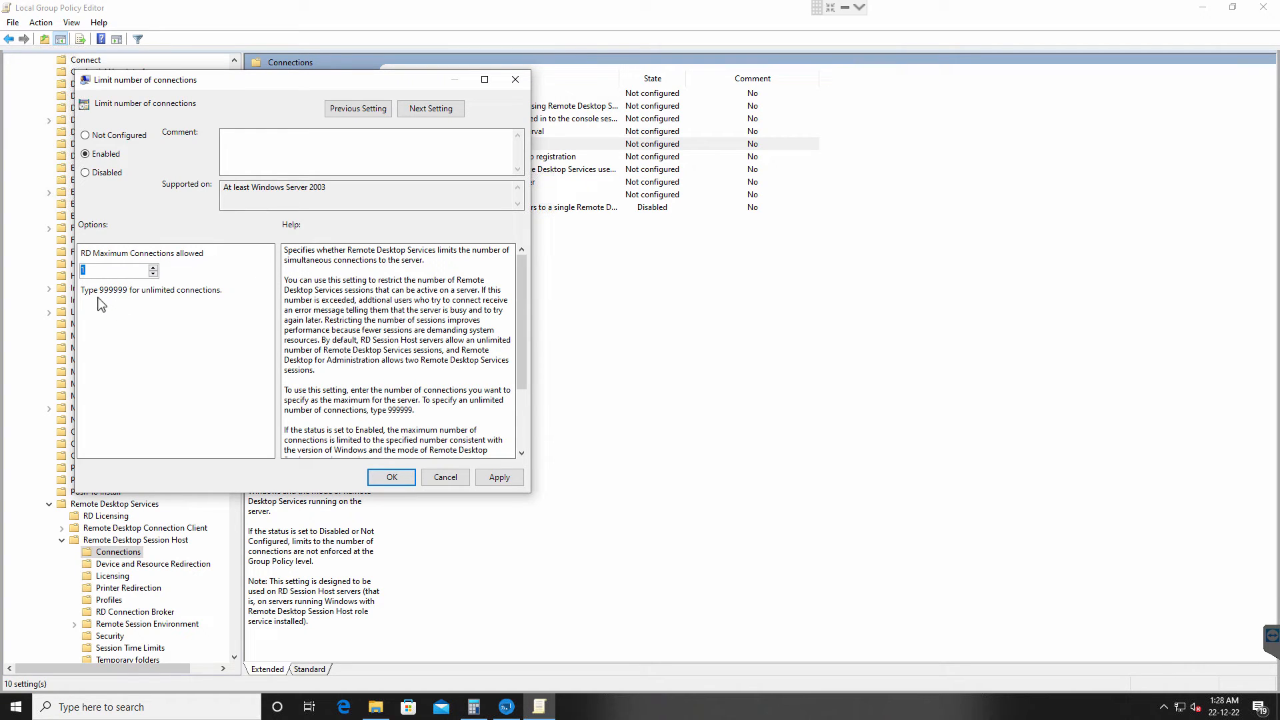
{"action": "mouse_move", "coordinate": [138, 296]}
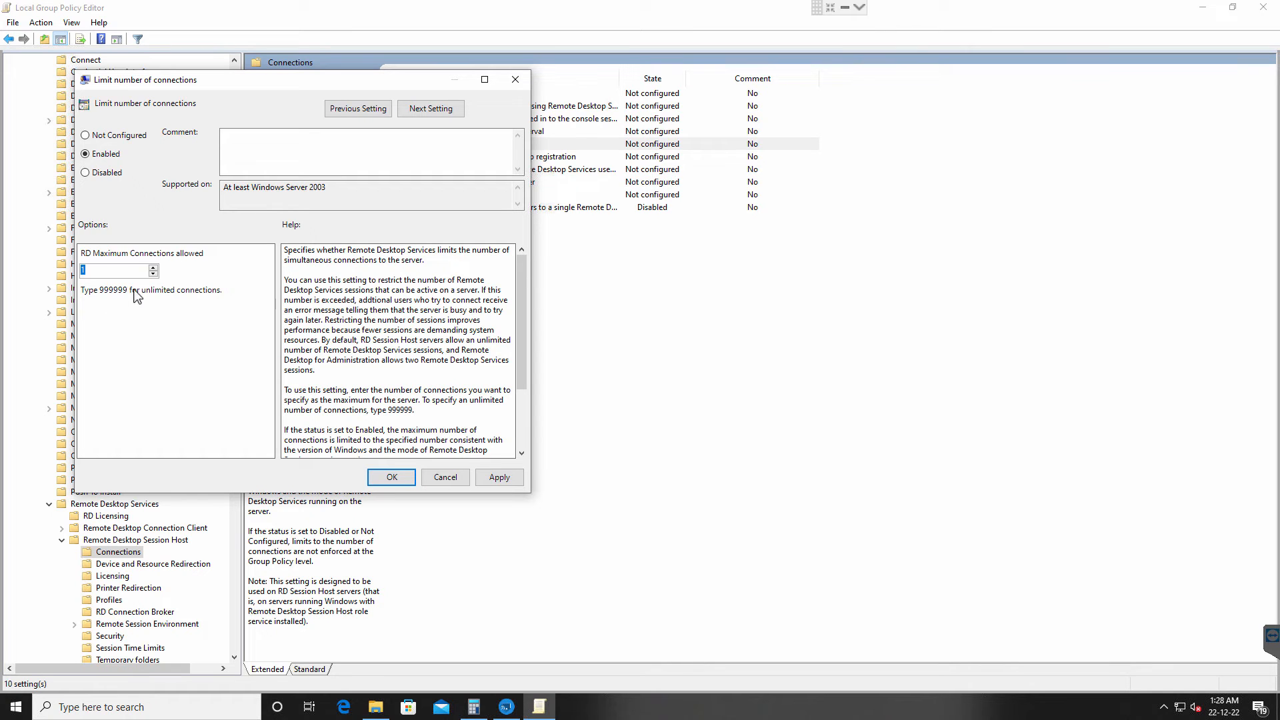
{"action": "mouse_move", "coordinate": [125, 304]}
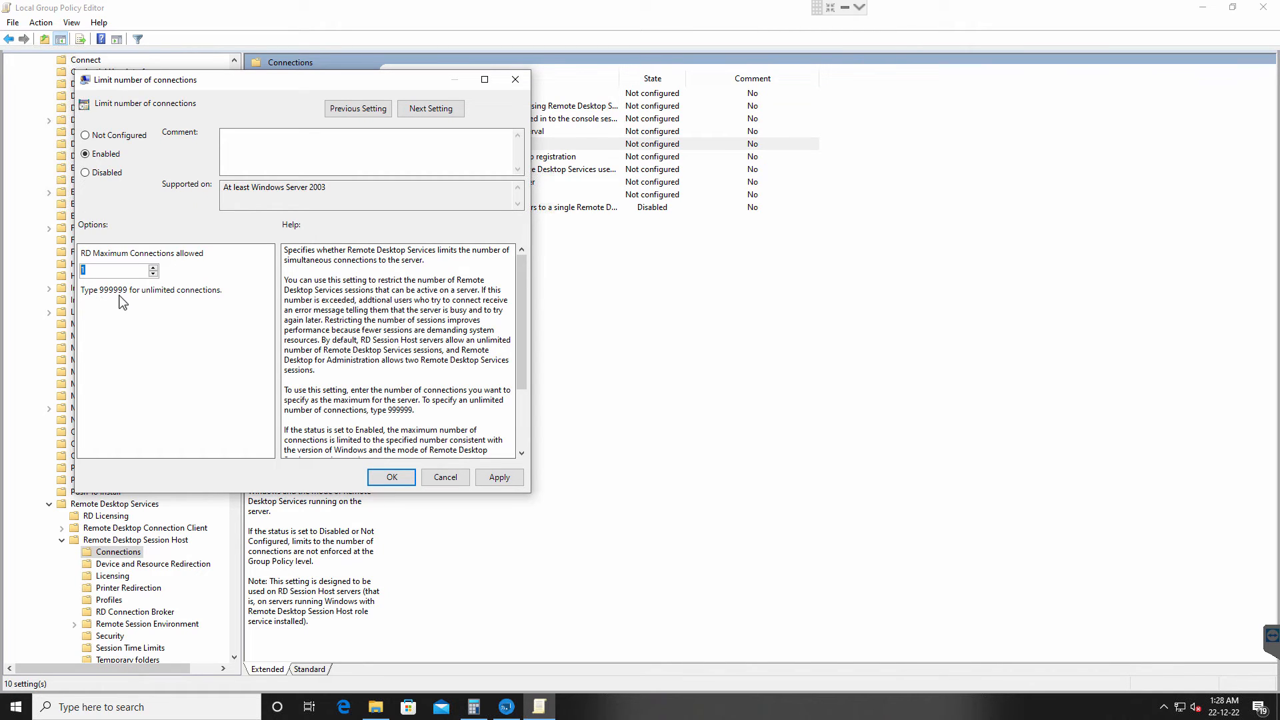
{"action": "mouse_move", "coordinate": [128, 299]}
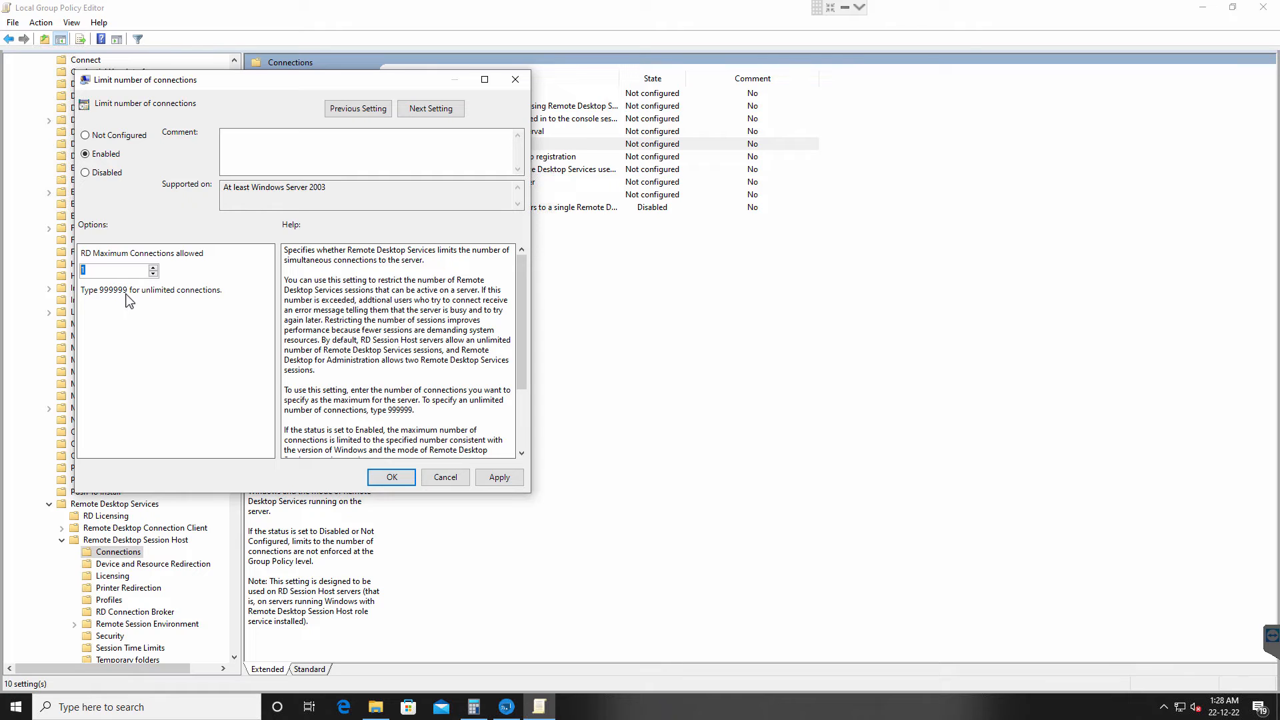
{"action": "mouse_move", "coordinate": [98, 296]}
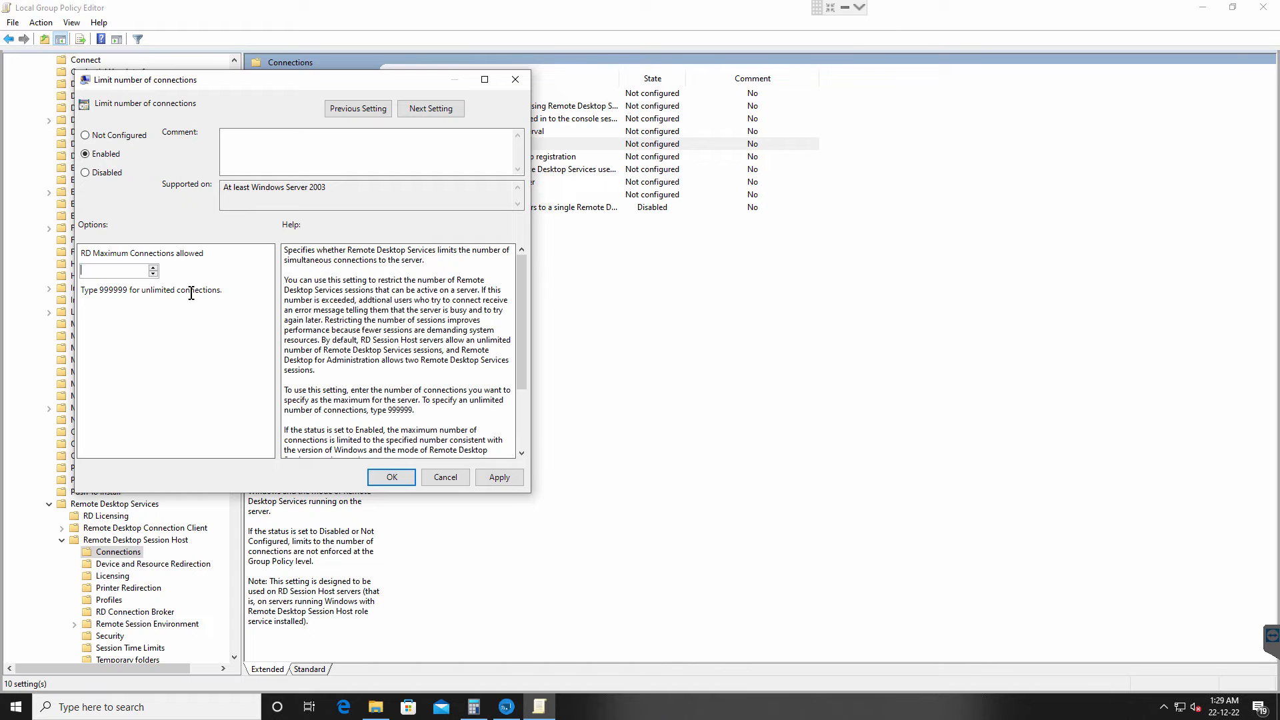
{"action": "type", "text": "999999"}
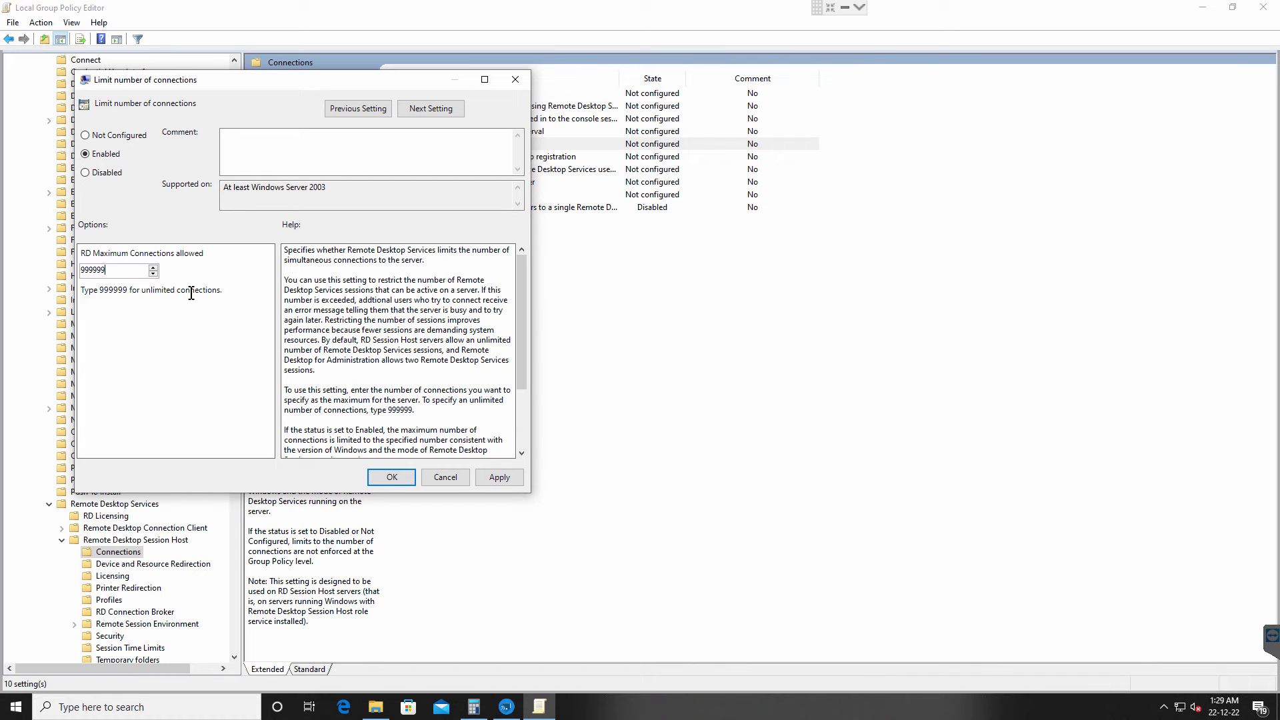
{"action": "left_click", "coordinate": [499, 477]}
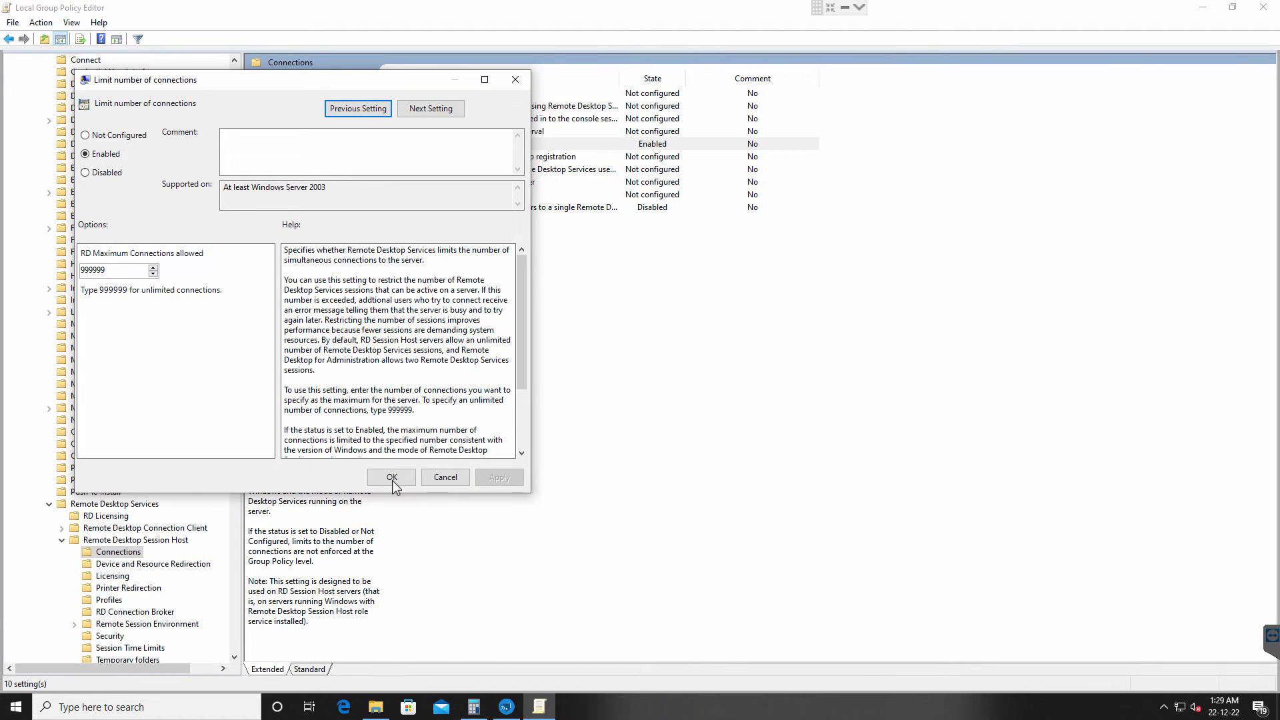
{"action": "left_click", "coordinate": [391, 477]}
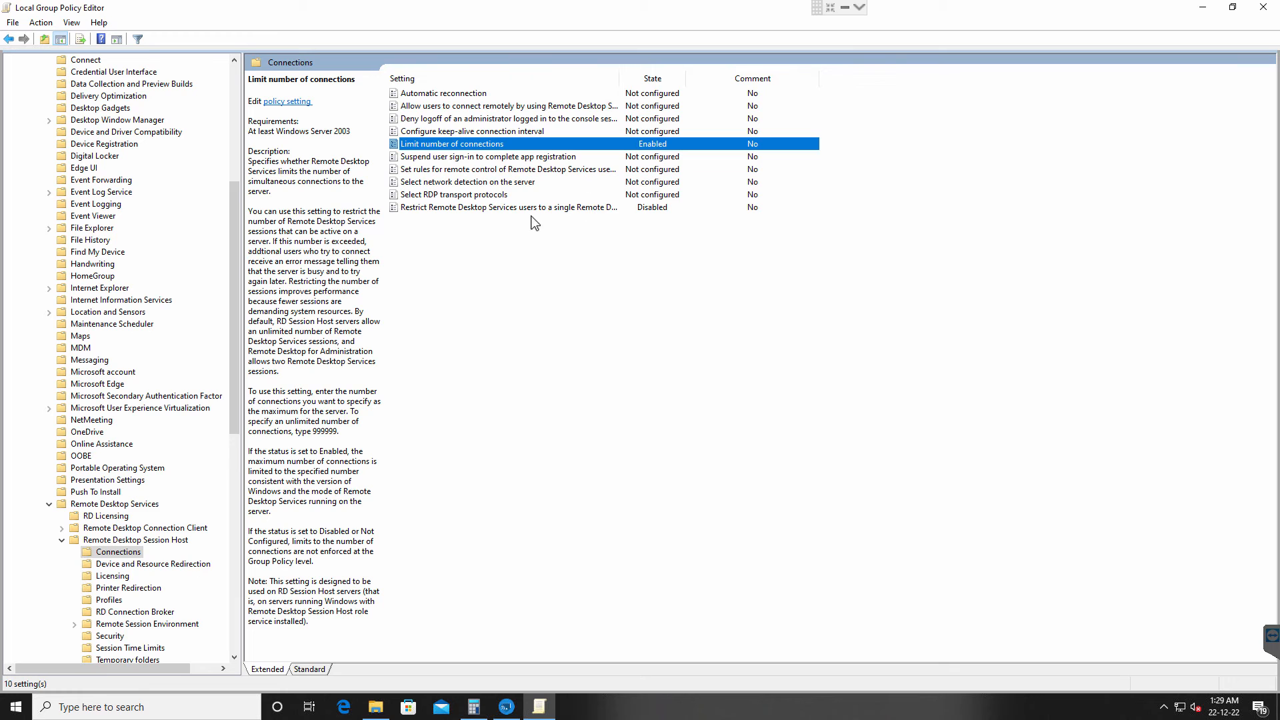
Review the single-session restriction policy and close the Group Policy Editor.
{"action": "left_click", "coordinate": [508, 207]}
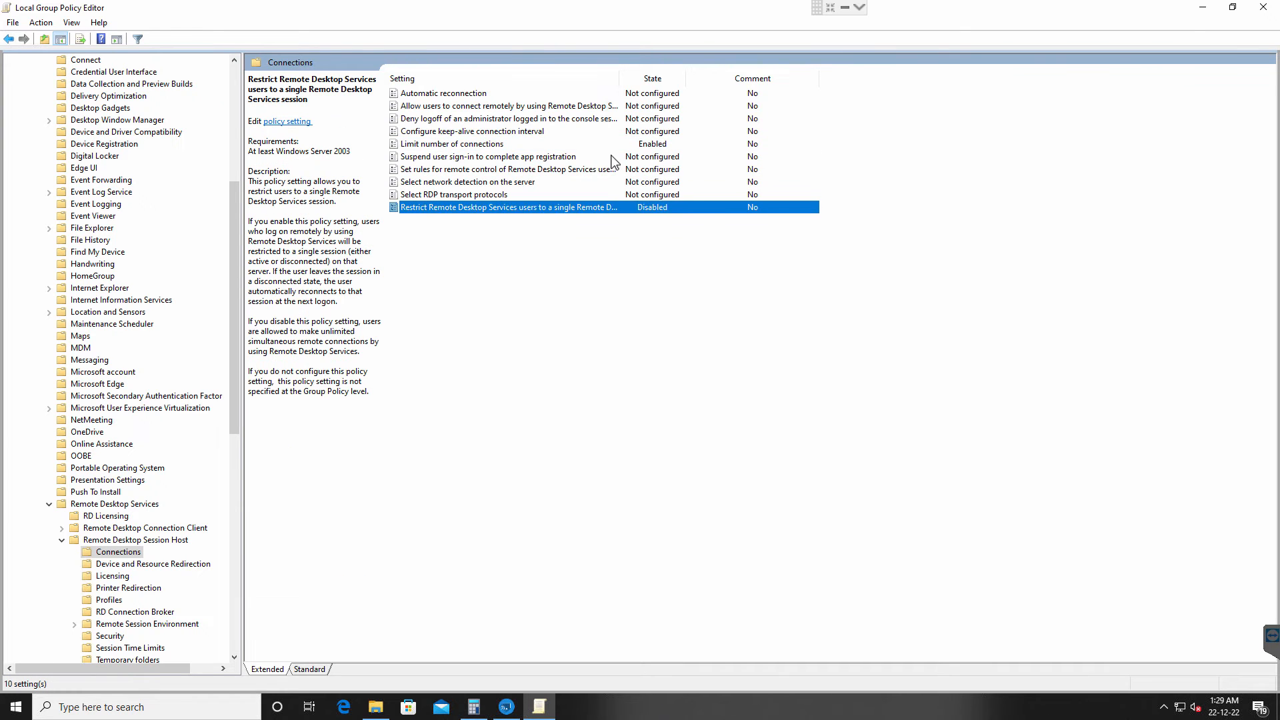
{"action": "left_click", "coordinate": [451, 144]}
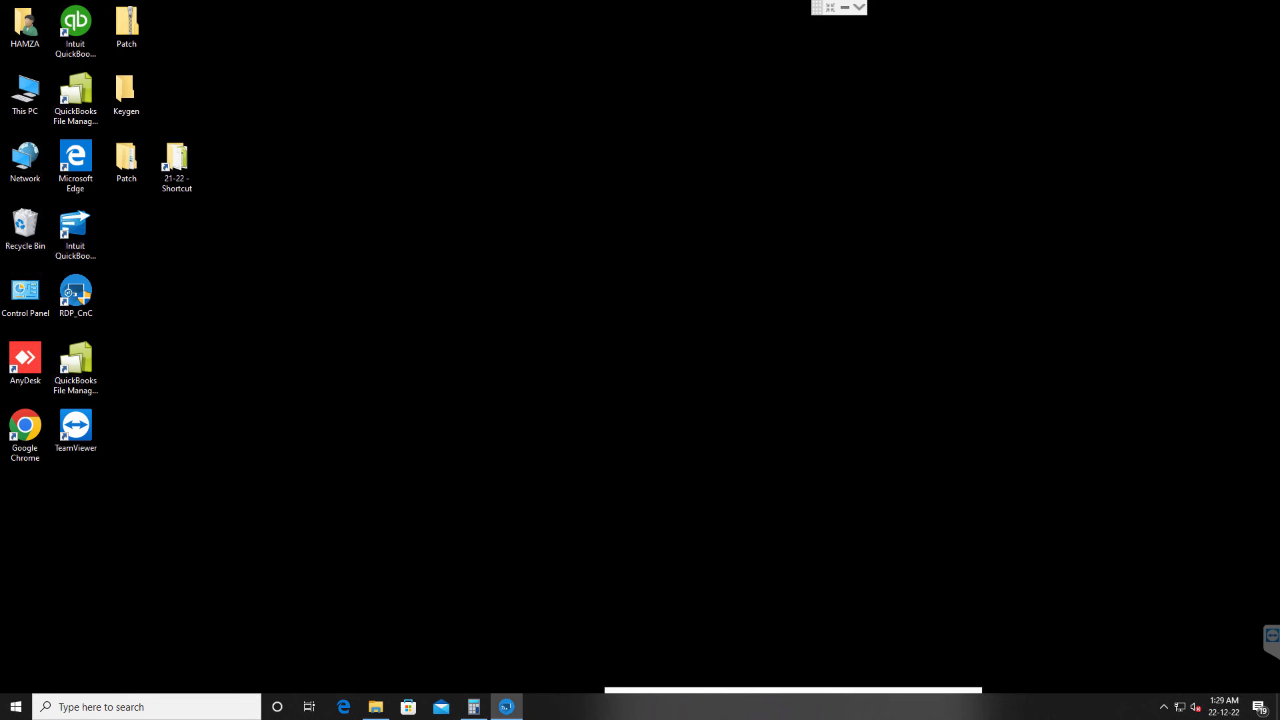
Run 'gpupdate /force' from the Run dialog.
{"action": "left_click", "coordinate": [13, 706]}
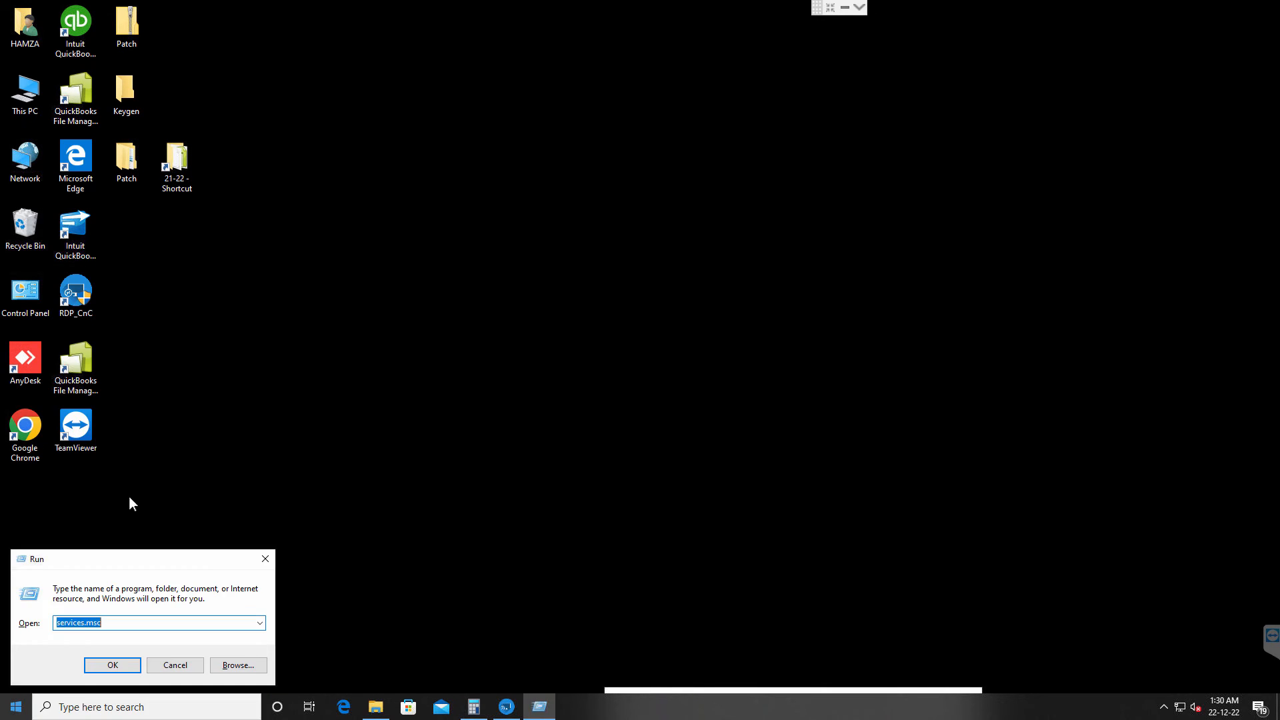
{"action": "type", "text": "gpupdate /force"}
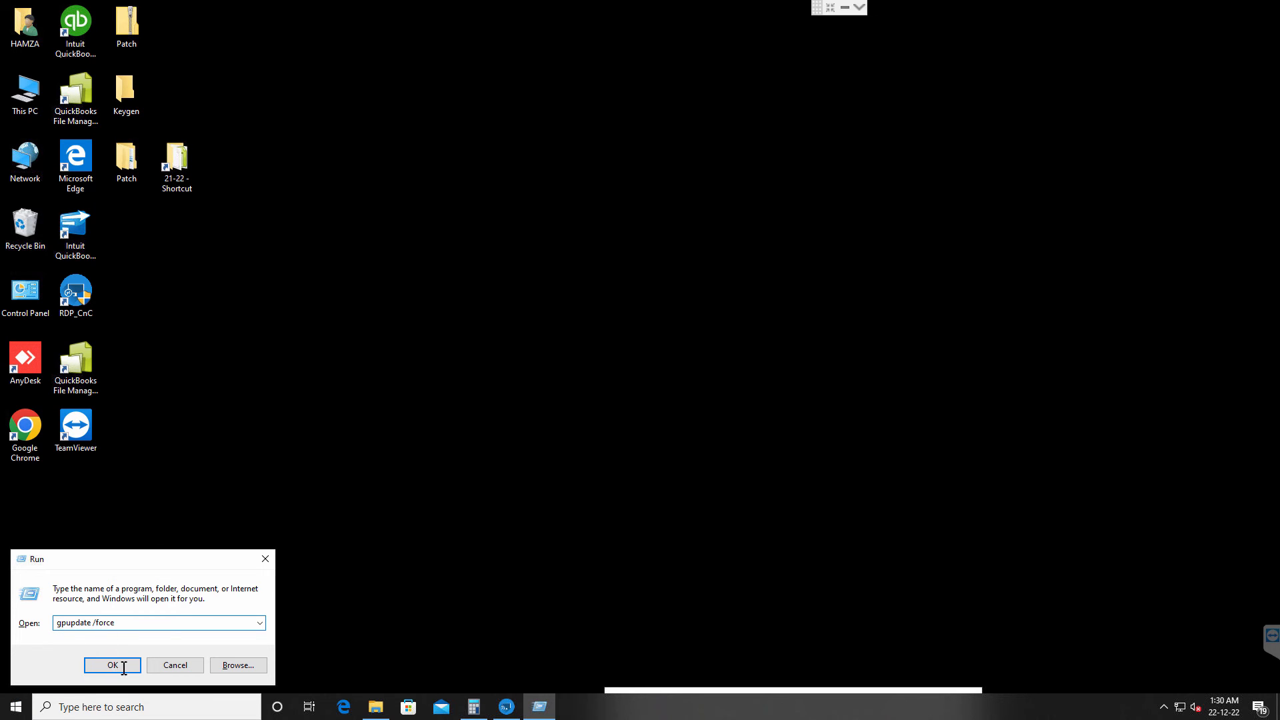
{"action": "left_click", "coordinate": [112, 665]}
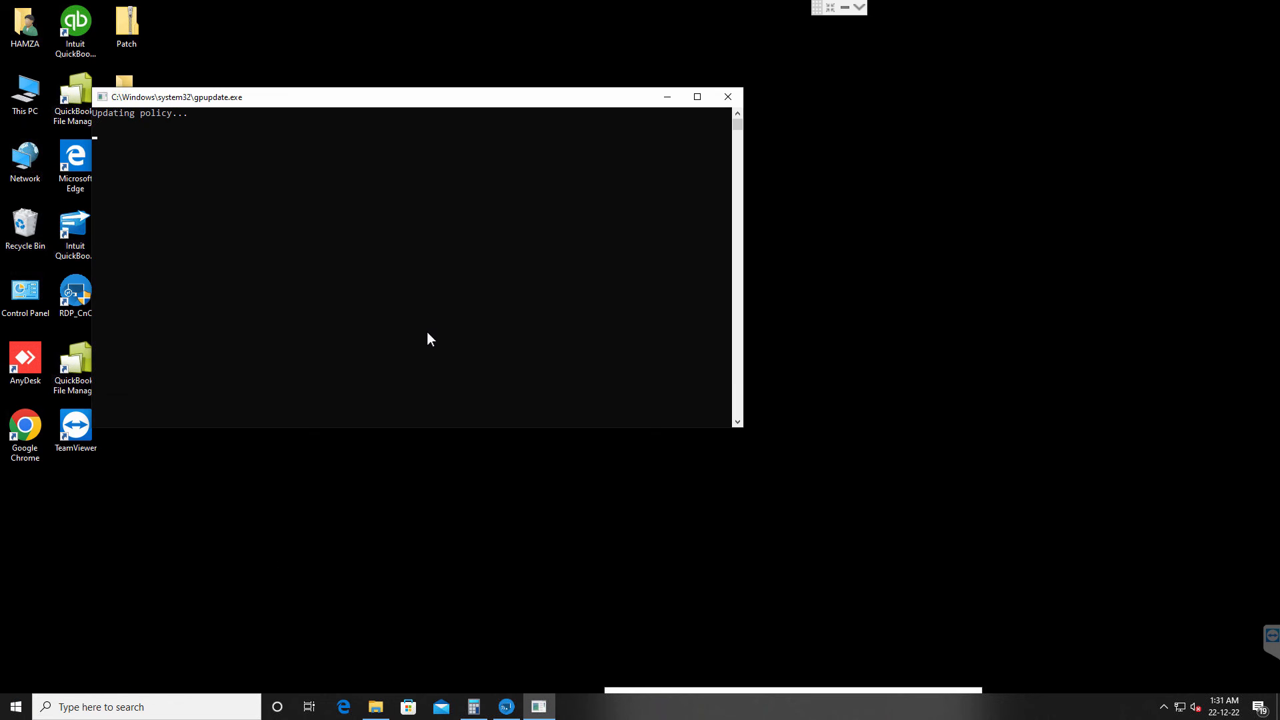
{"action": "mouse_move", "coordinate": [248, 336]}
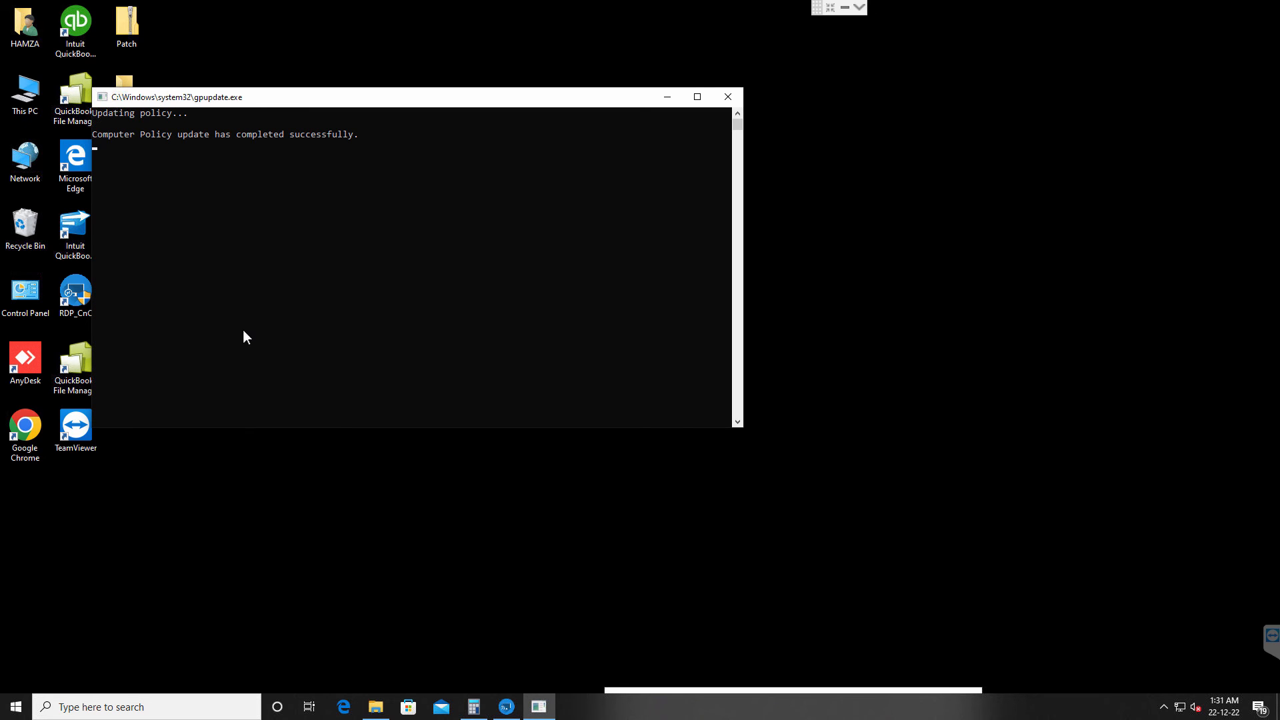
{"action": "mouse_move", "coordinate": [253, 333]}
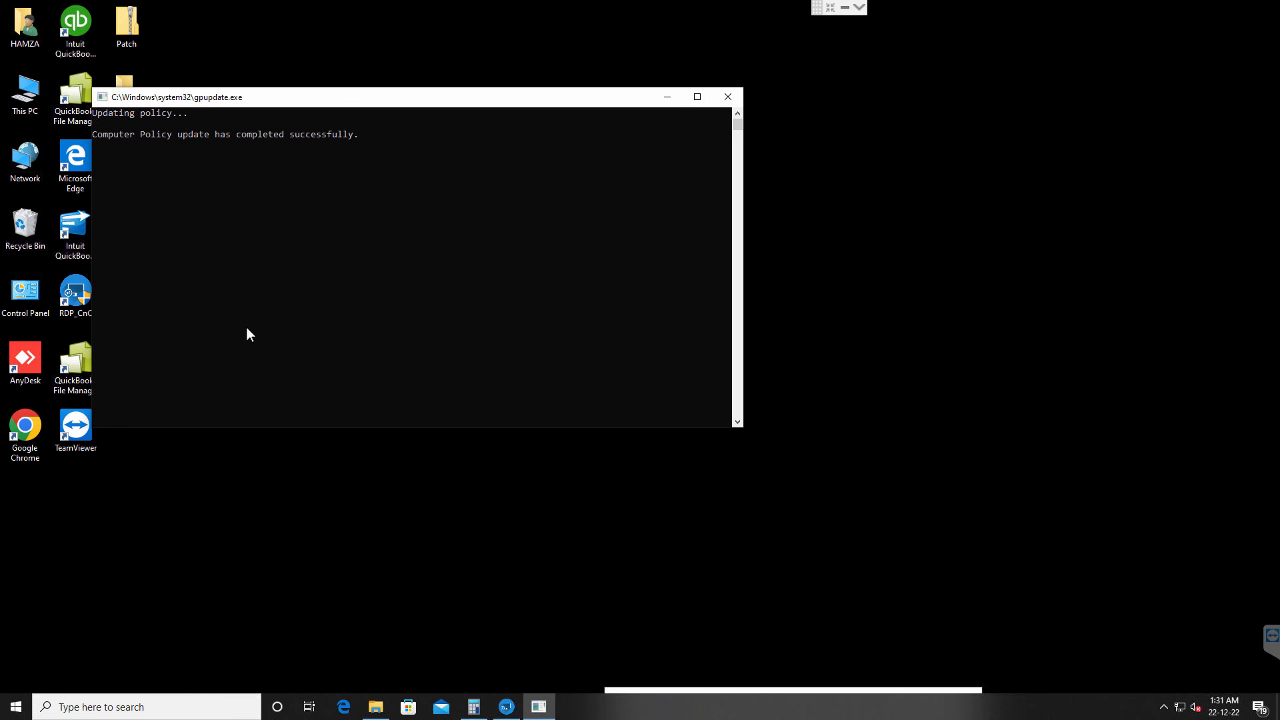
{"action": "mouse_move", "coordinate": [254, 334]}
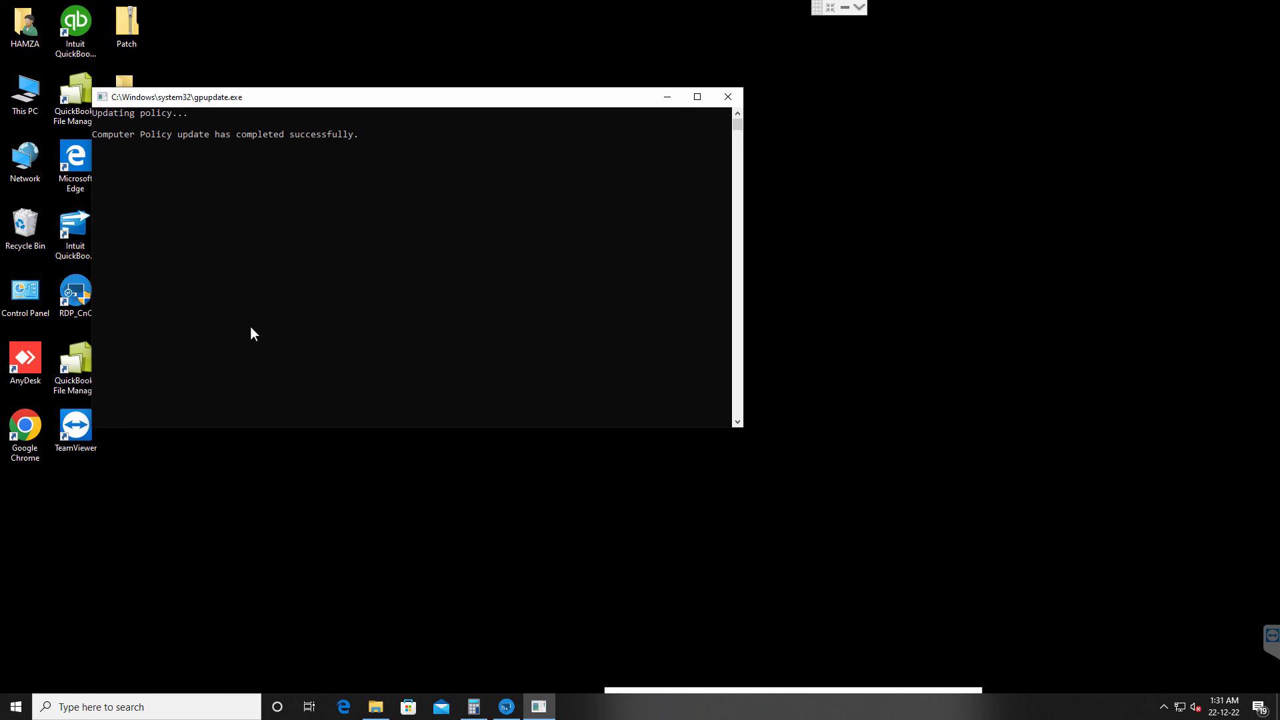
Close the gpupdate console after Computer Policy update completes successfully.
{"action": "left_click", "coordinate": [727, 96]}
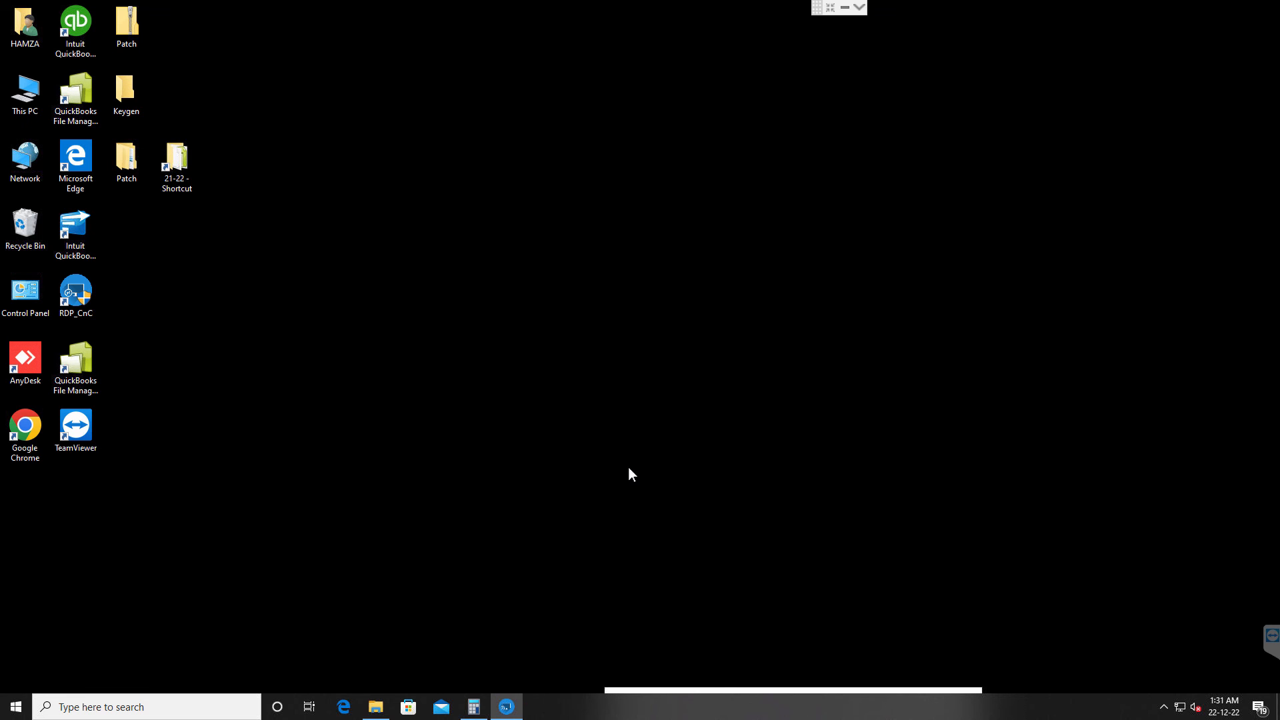